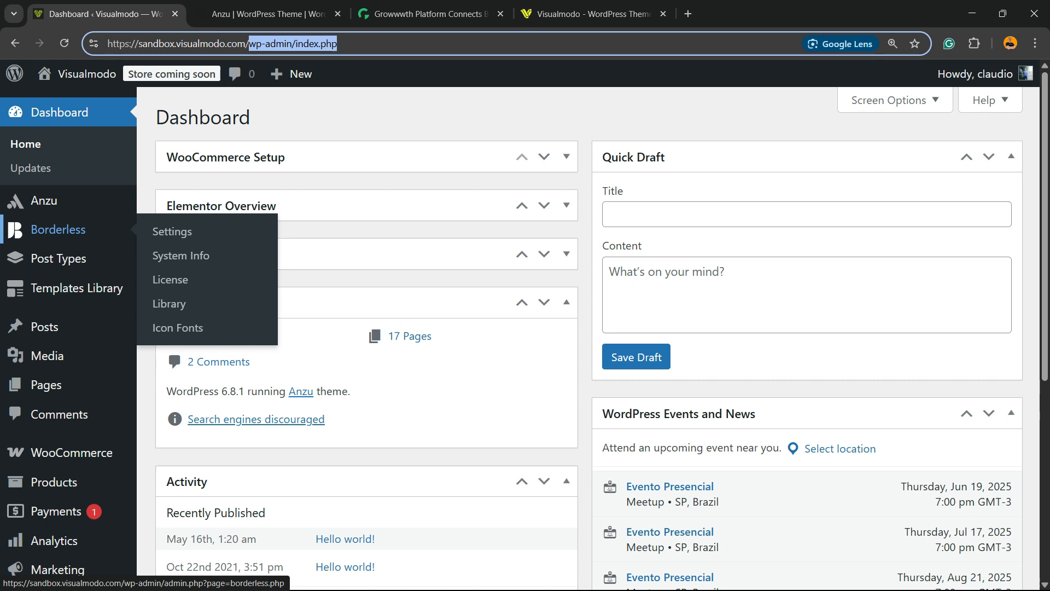
Go to the Add Plugin page from the Plugins menu in the admin sidebar.
scroll(down, 3)
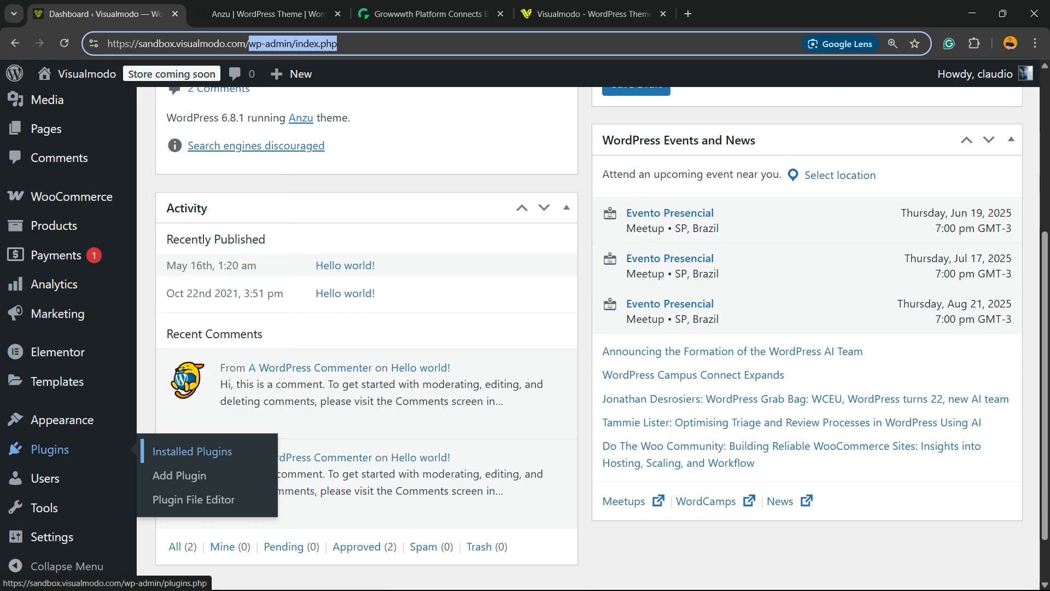
click(179, 475)
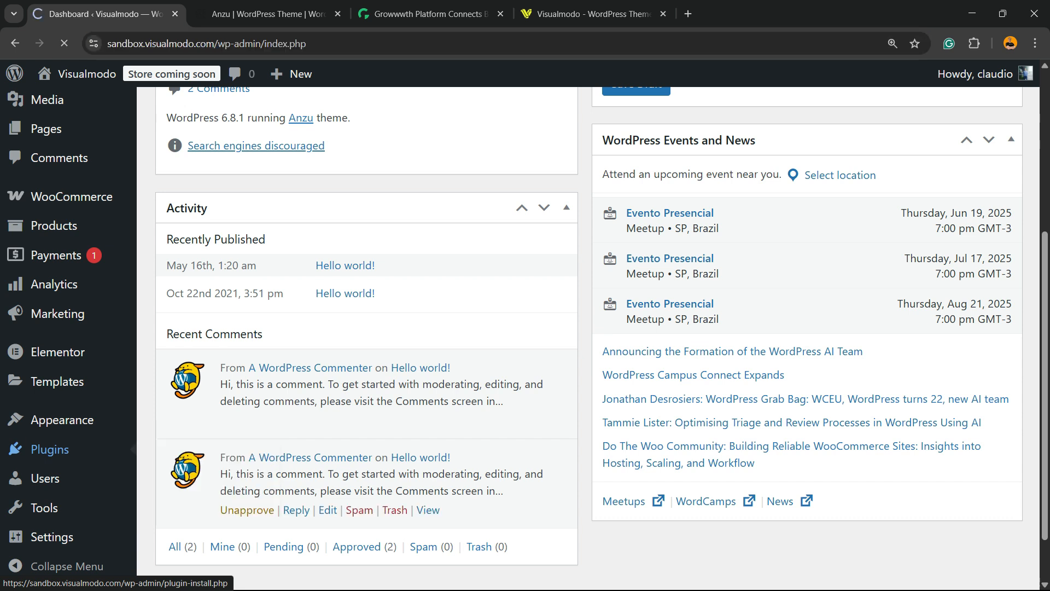
Find the Support Genix plugin, install it and activate it so its setup wizard appears.
click(47, 448)
text(Support Genix)
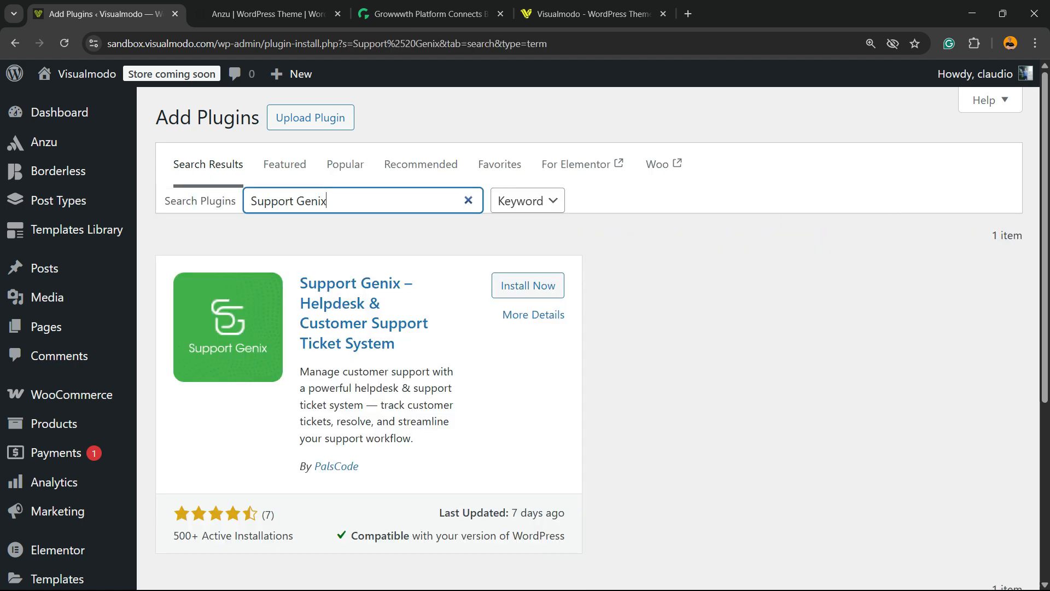
double_click(356, 303)
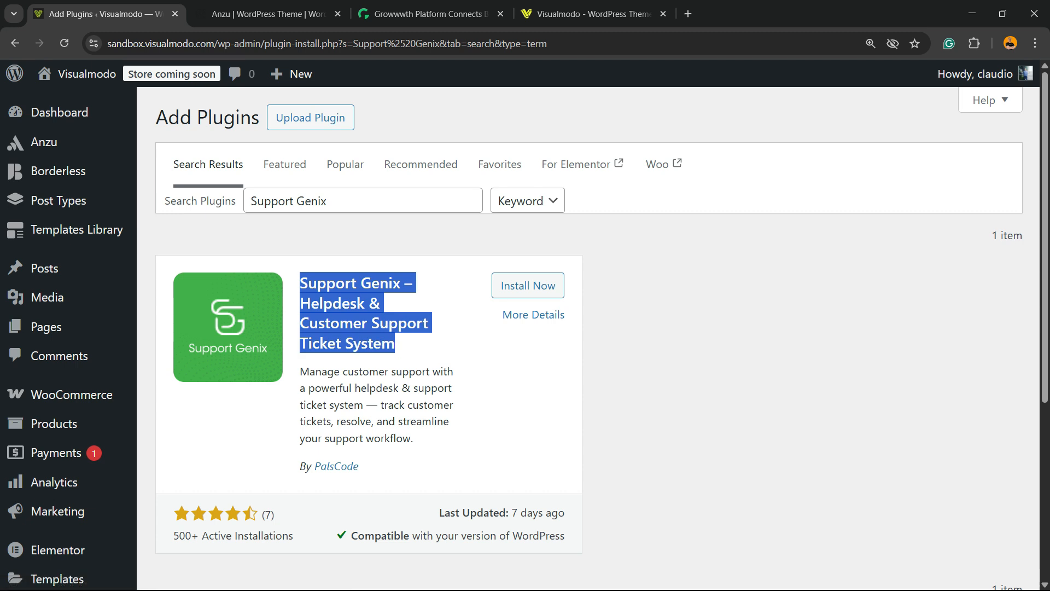
click(527, 285)
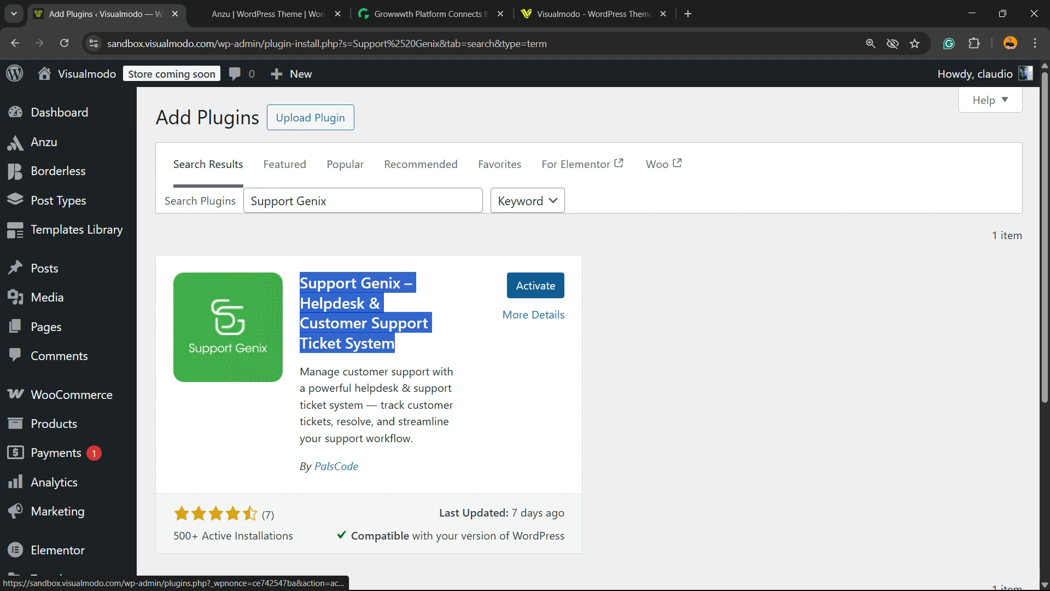
click(535, 285)
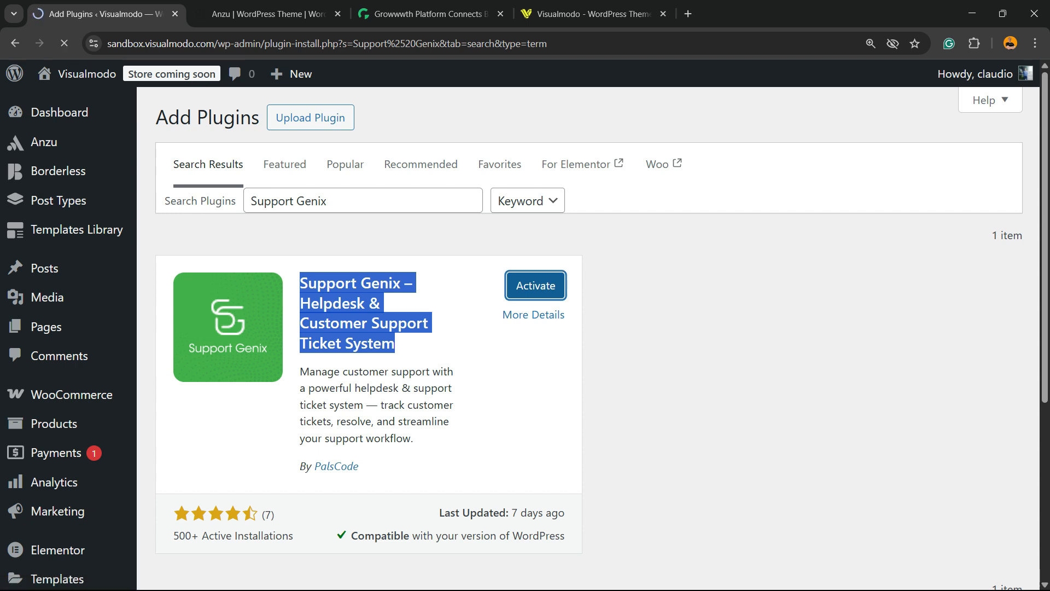
click(534, 285)
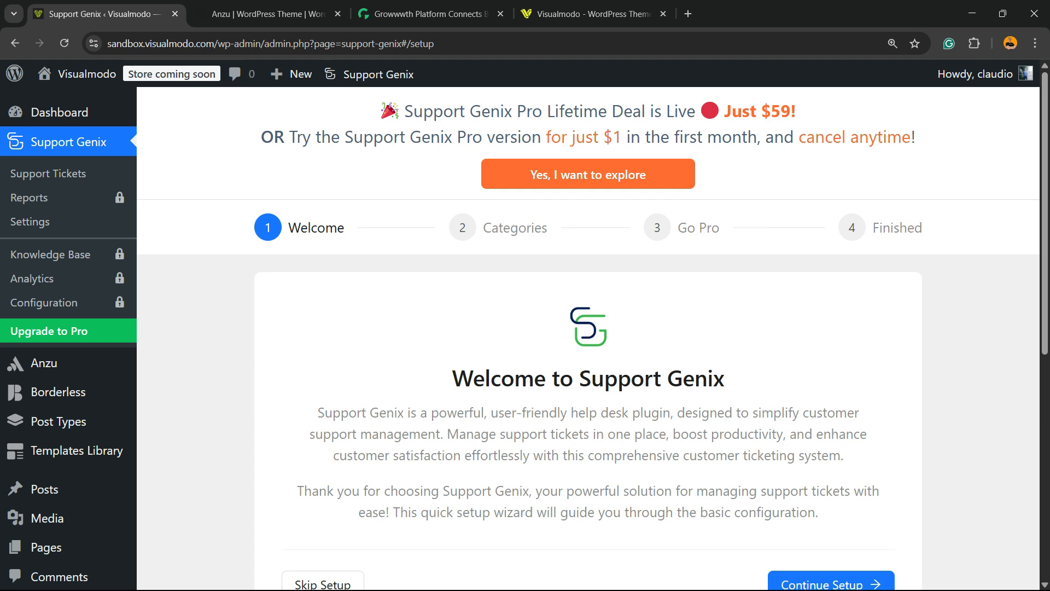
scroll(down, 3)
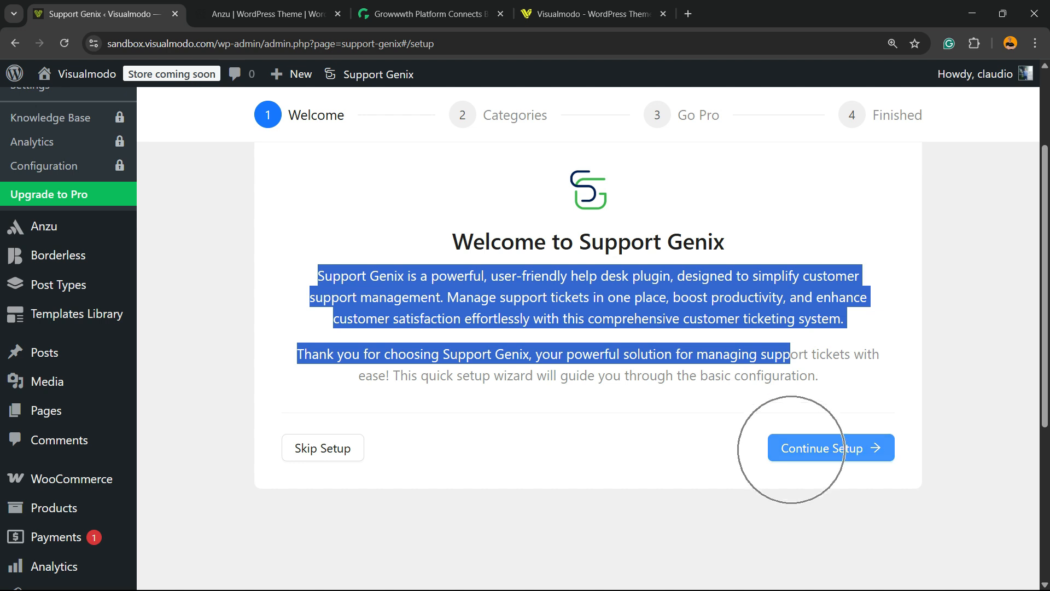
click(830, 447)
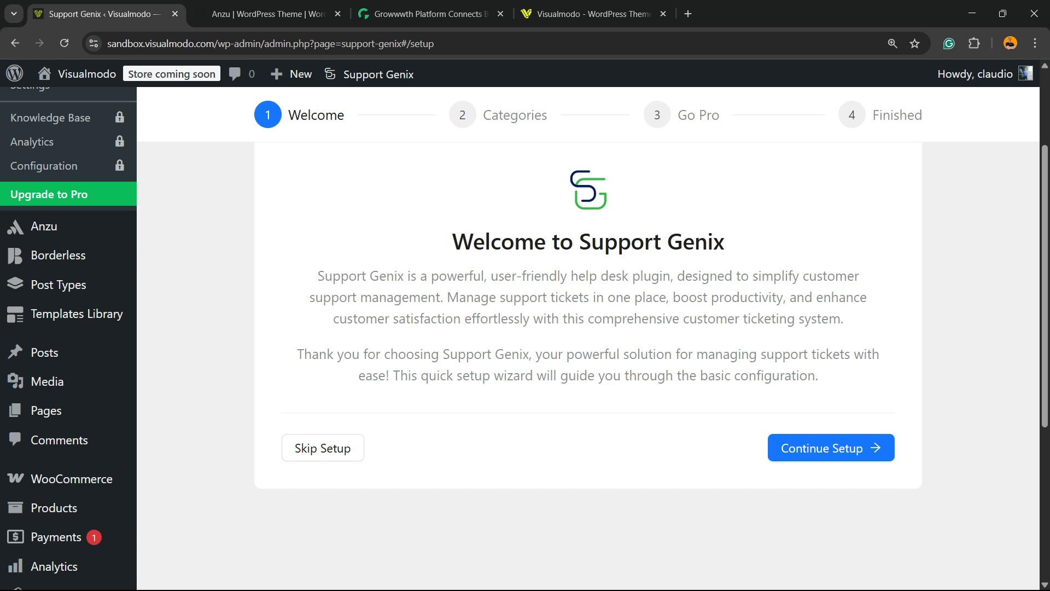
Continue to the categories step and fill in category titles, adding a fourth category entry.
click(829, 448)
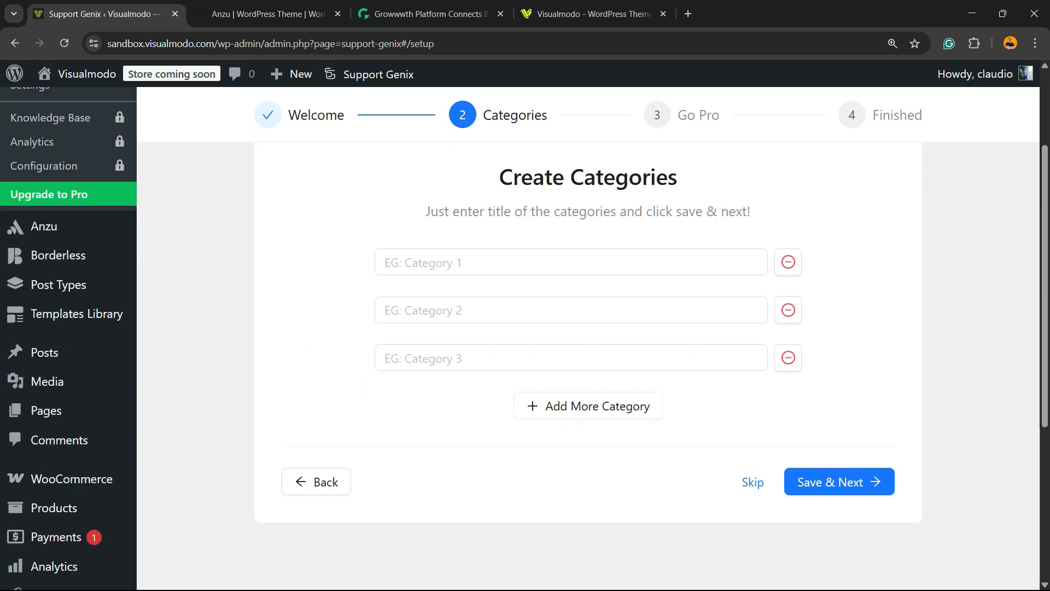
click(570, 262)
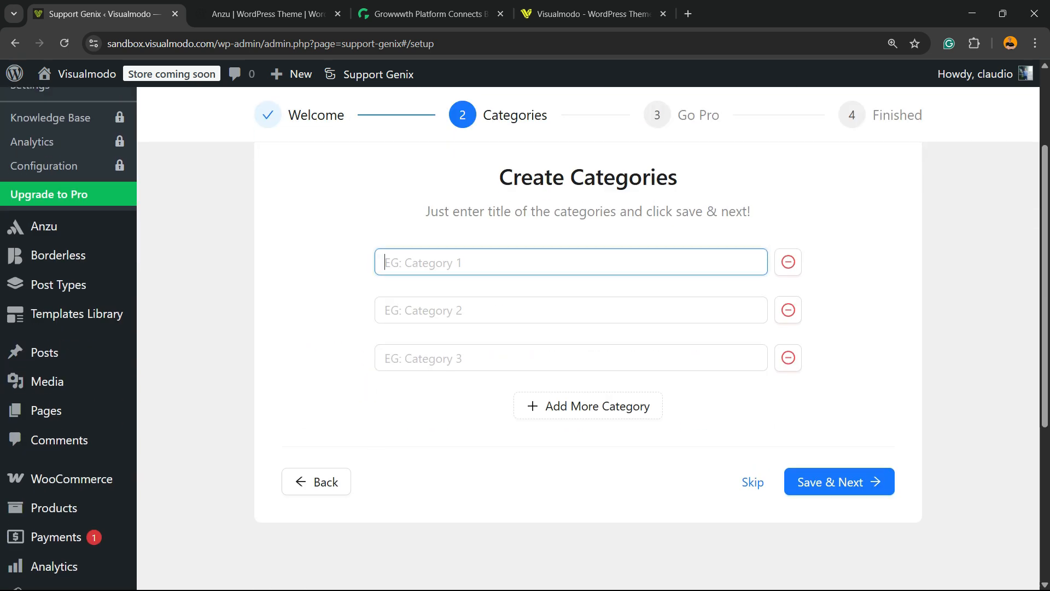
text(2)
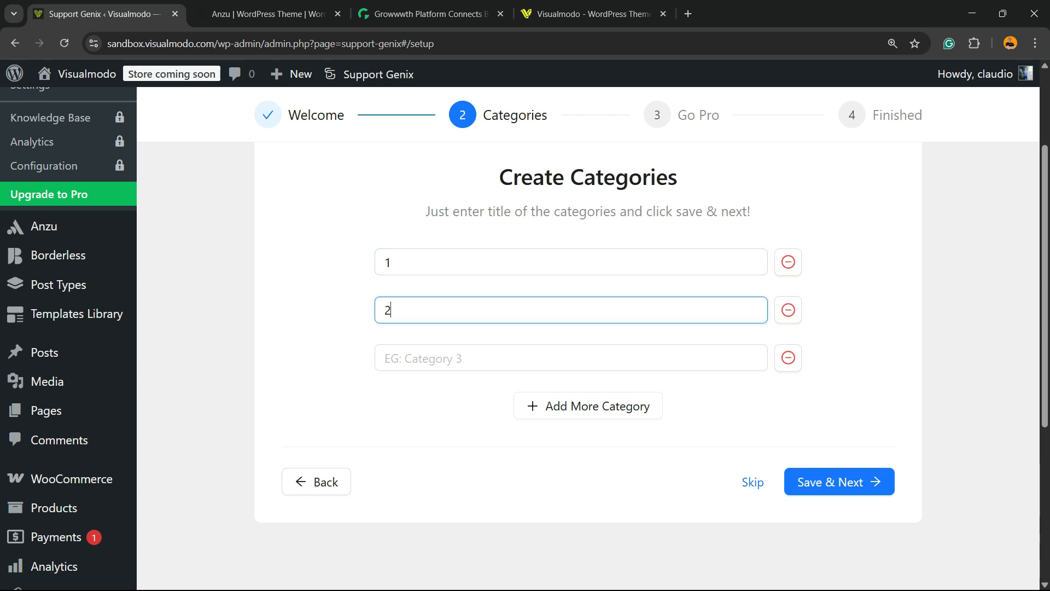
text(3)
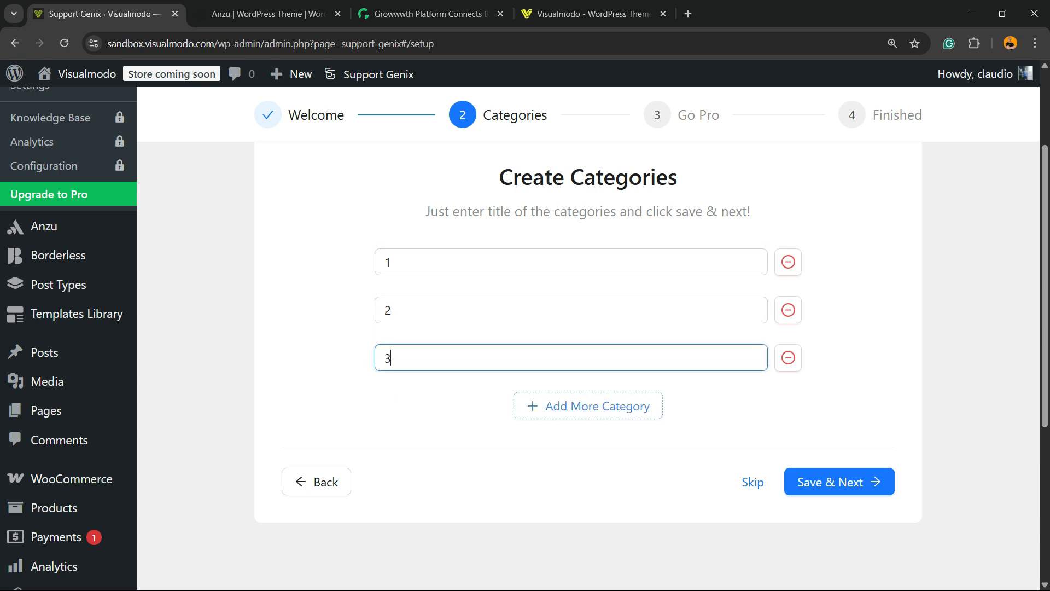
click(587, 405)
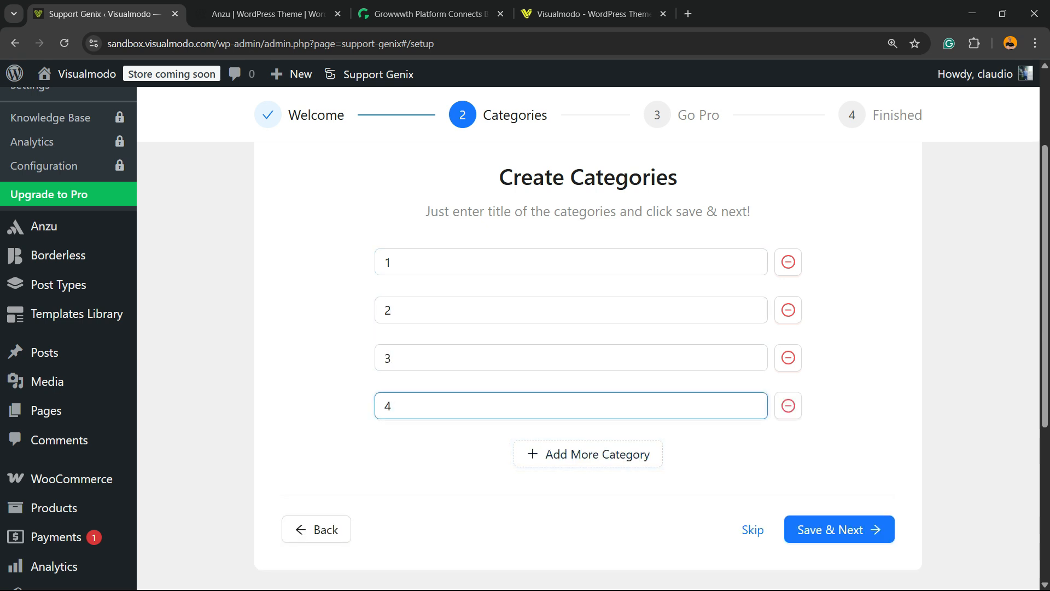
Review the four category title fields so they read 1, 2, 3 and 4.
click(571, 261)
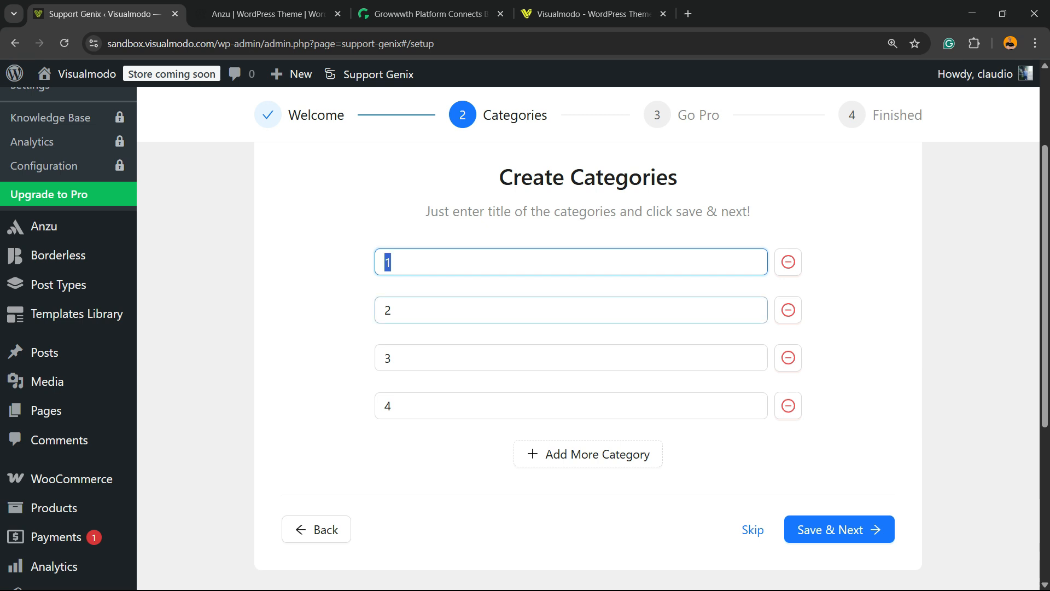
click(570, 356)
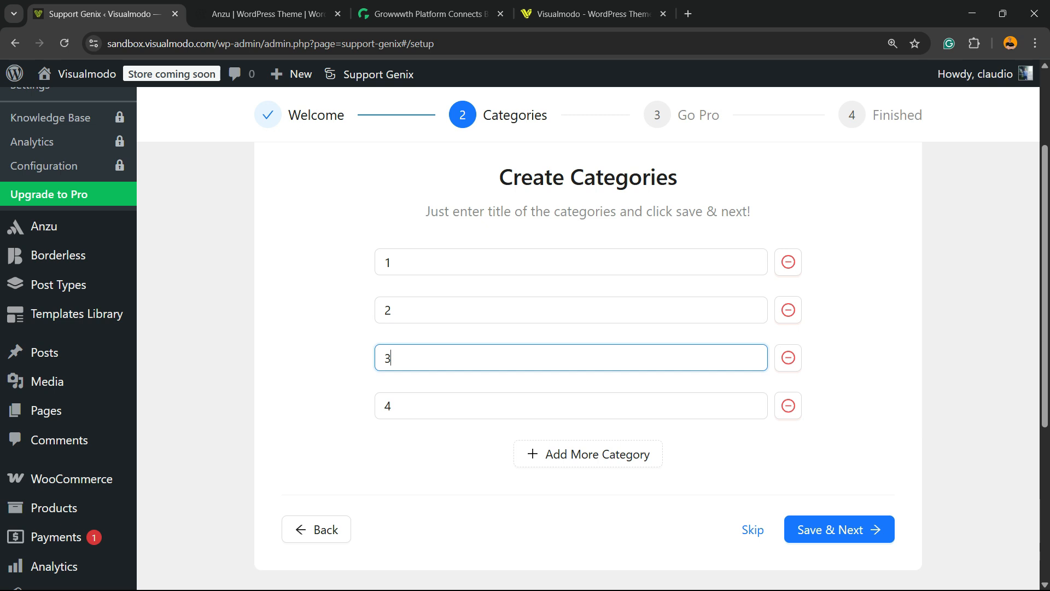
click(568, 309)
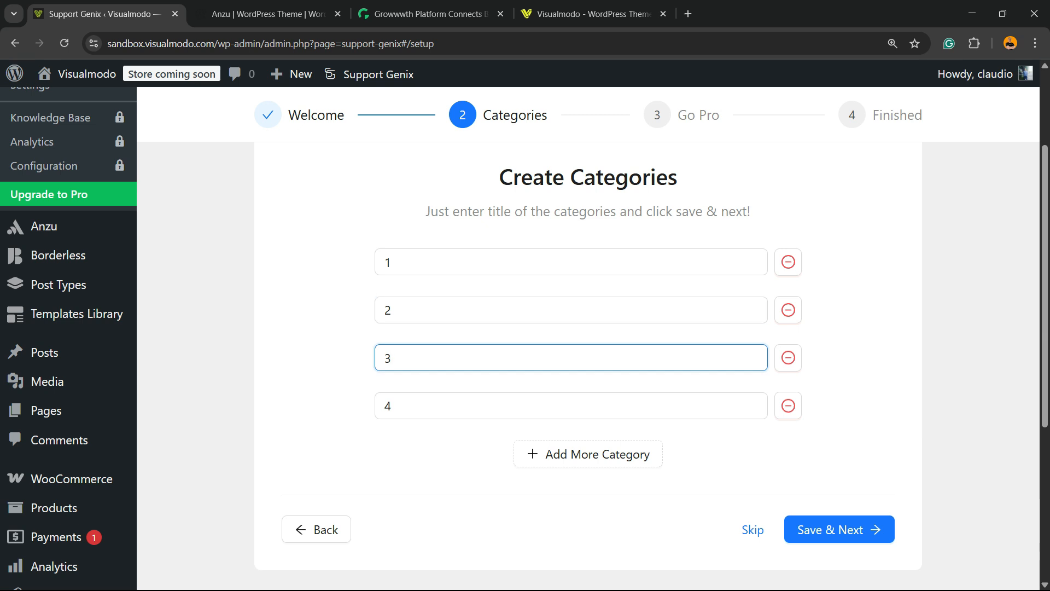
click(570, 261)
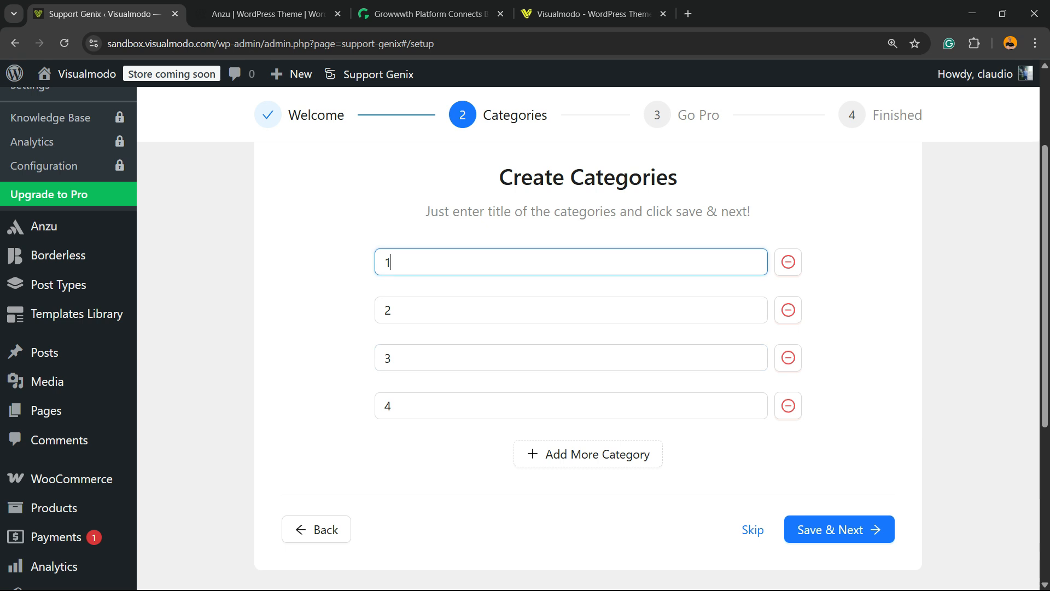
click(570, 309)
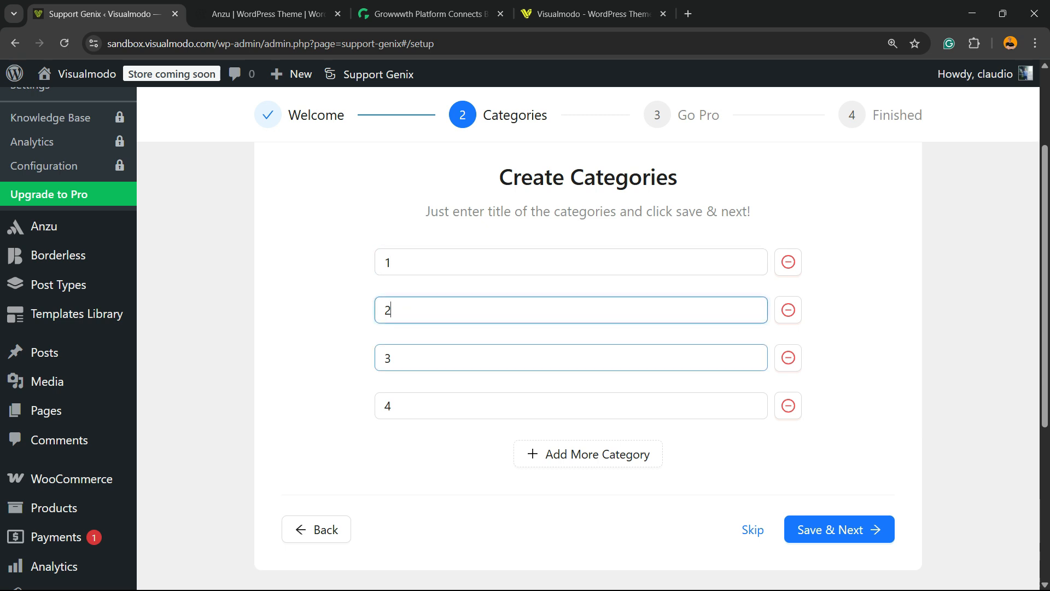
click(569, 356)
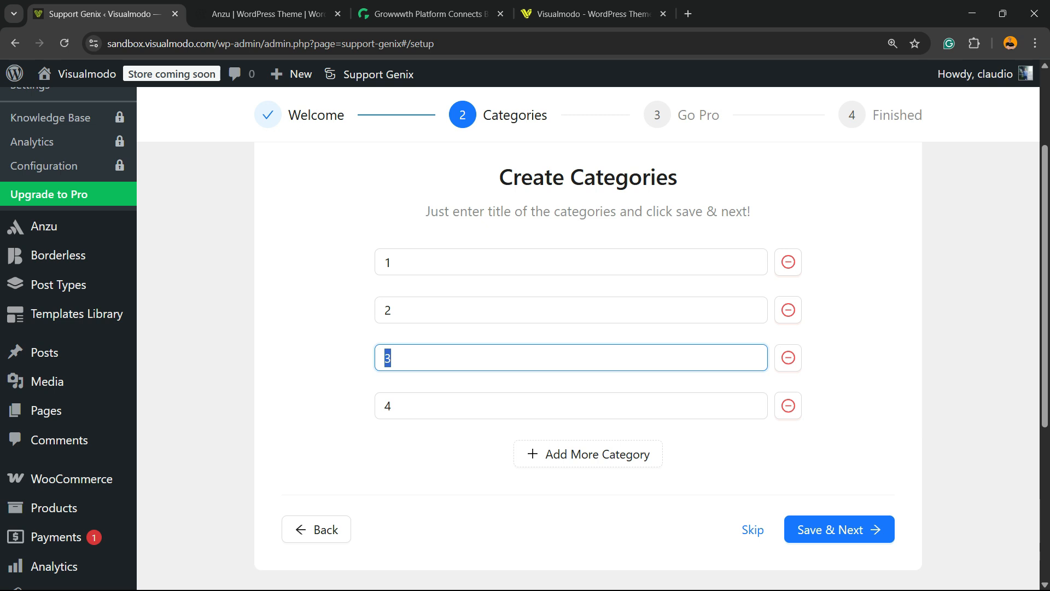
click(571, 261)
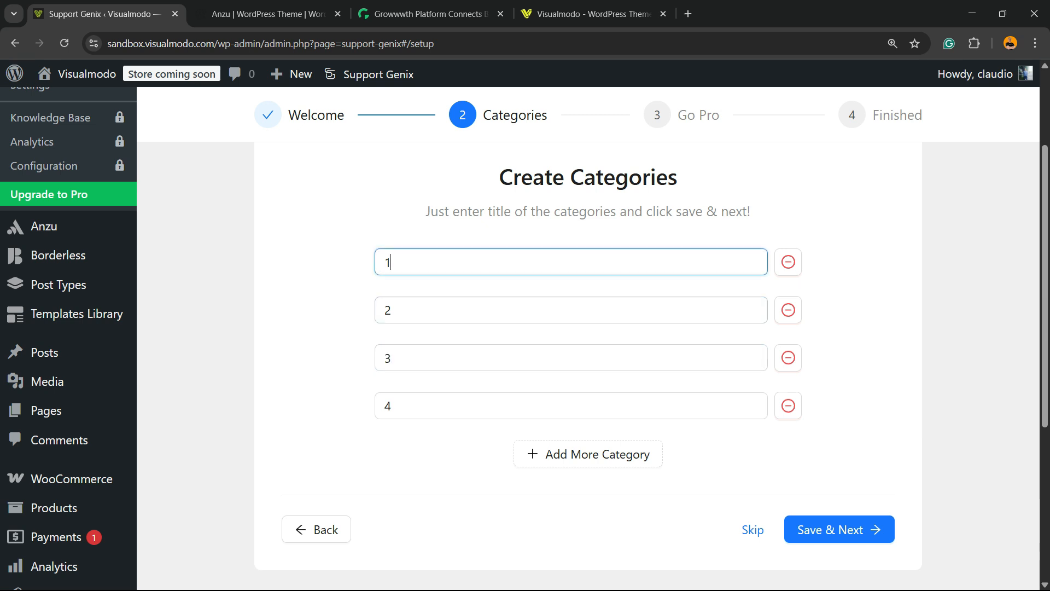
Save the four categories and move on to the Go Pro step.
click(837, 530)
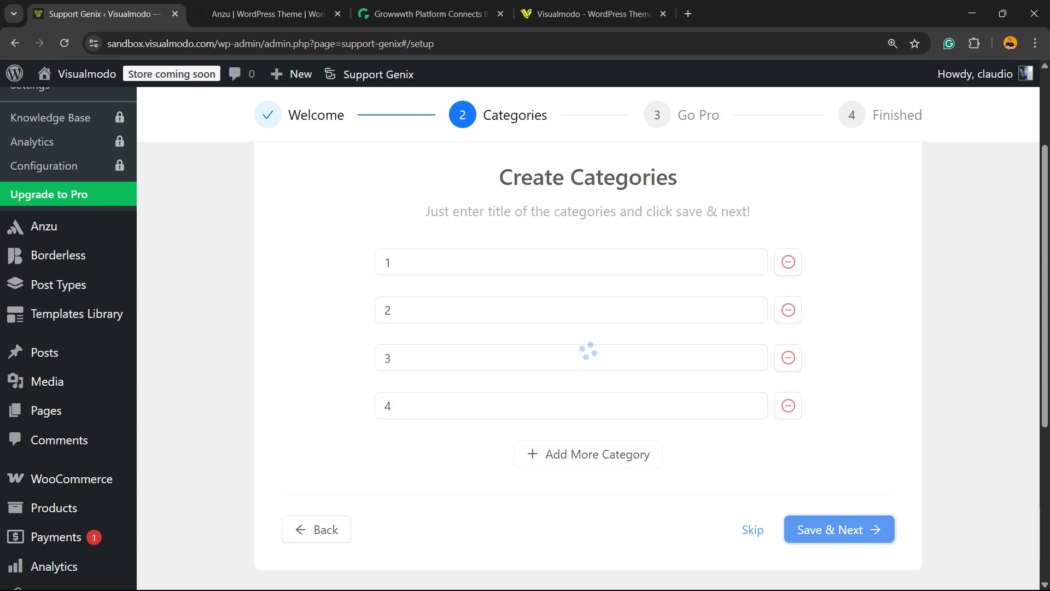
click(837, 529)
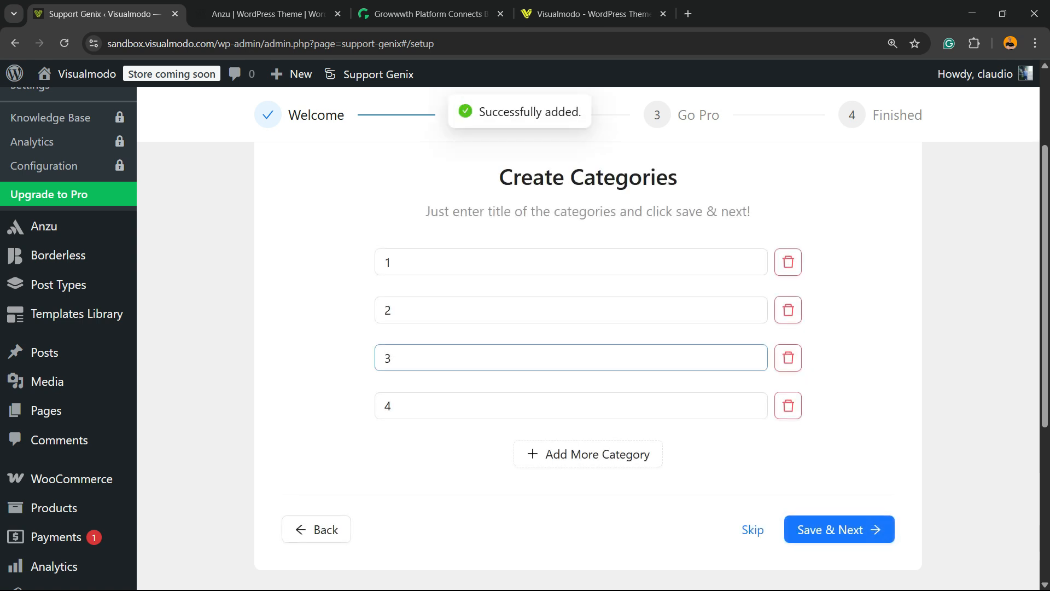
click(838, 529)
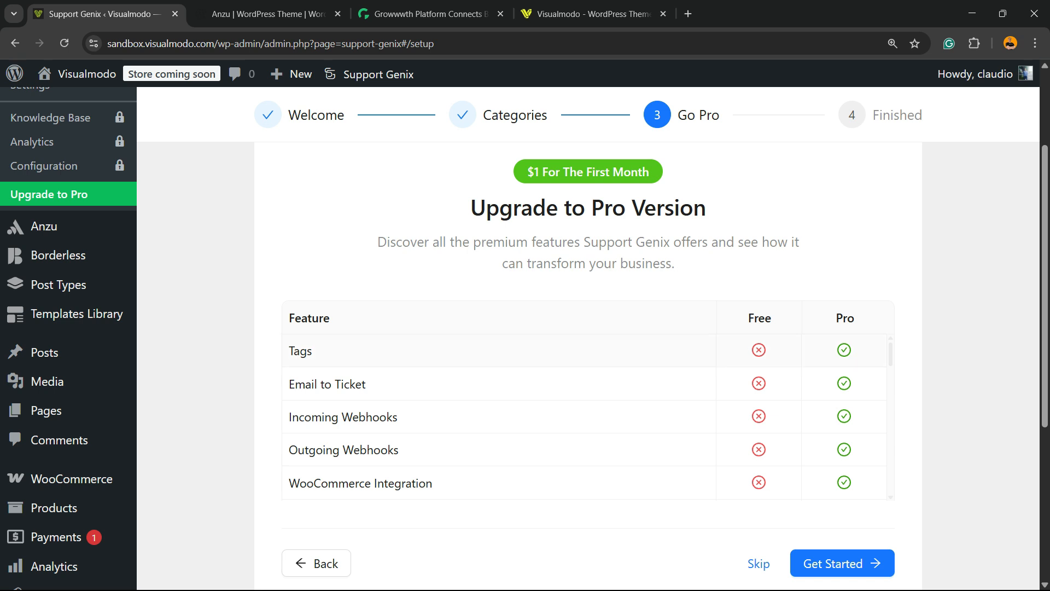
Look over the Go Pro feature comparison and skip the upgrade to reach the Finished step.
scroll(down, 3)
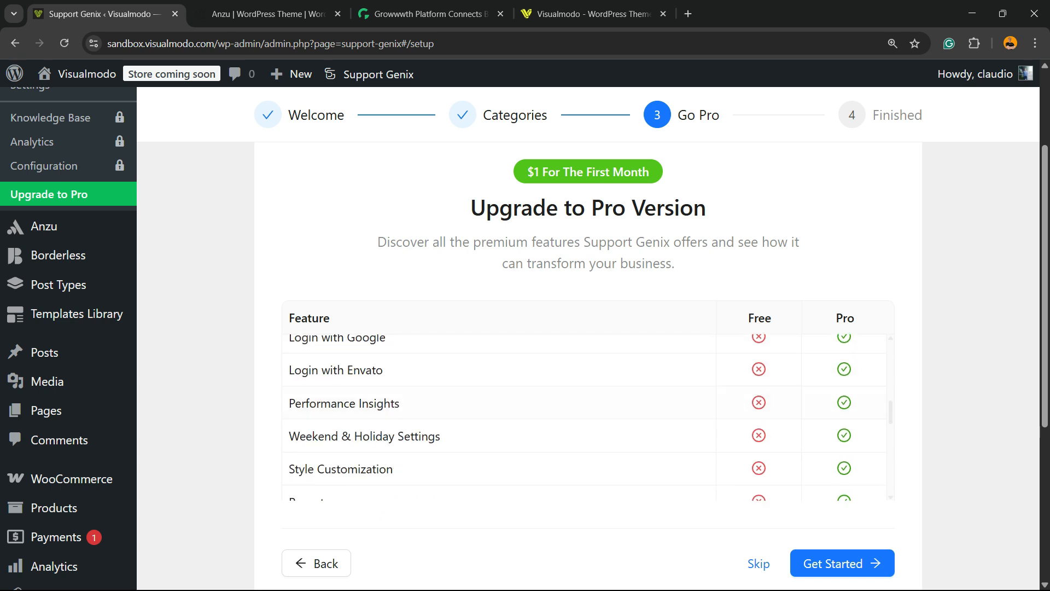
scroll(up, 3)
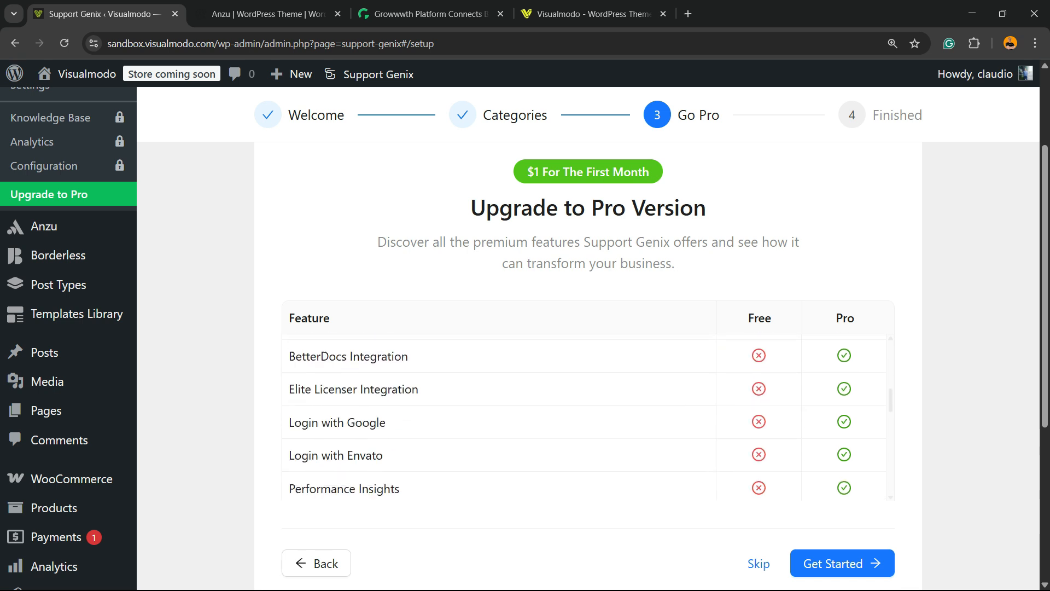
scroll(down, 3)
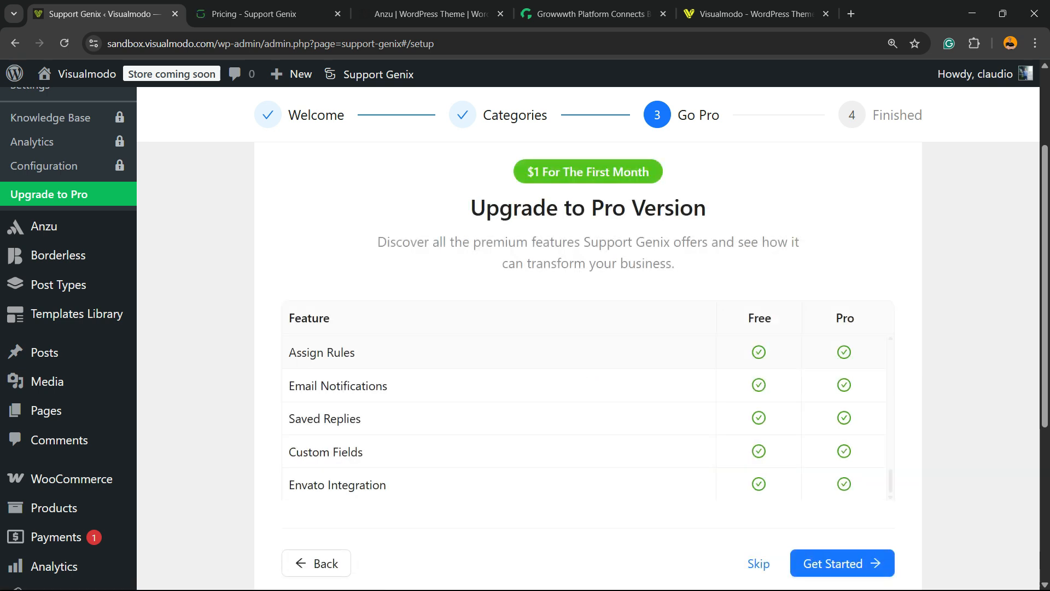
click(841, 563)
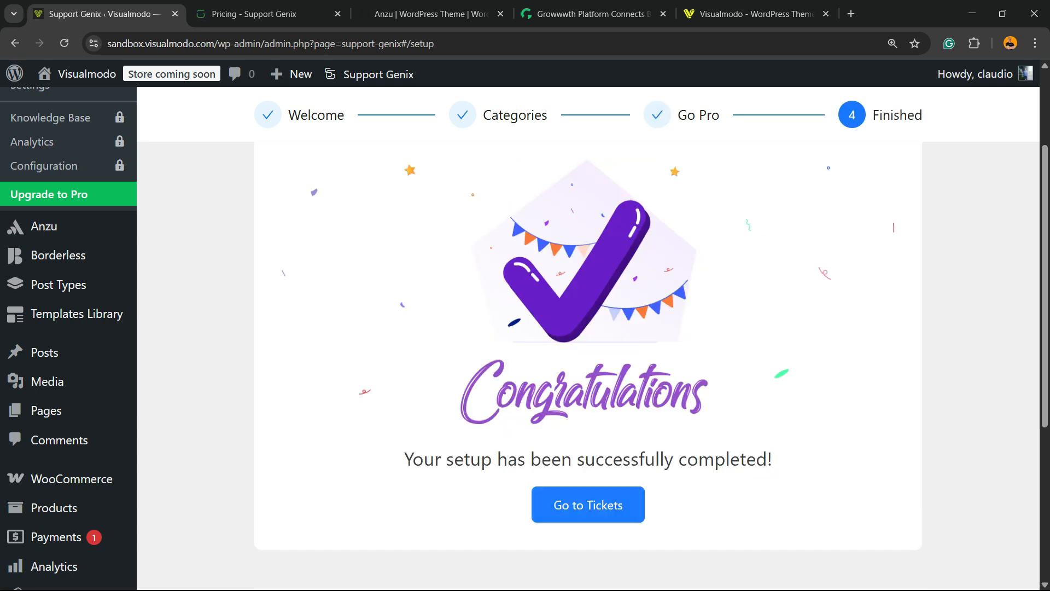
Go to the tickets dashboard, then Support Genix settings and view the General Logo settings.
click(588, 504)
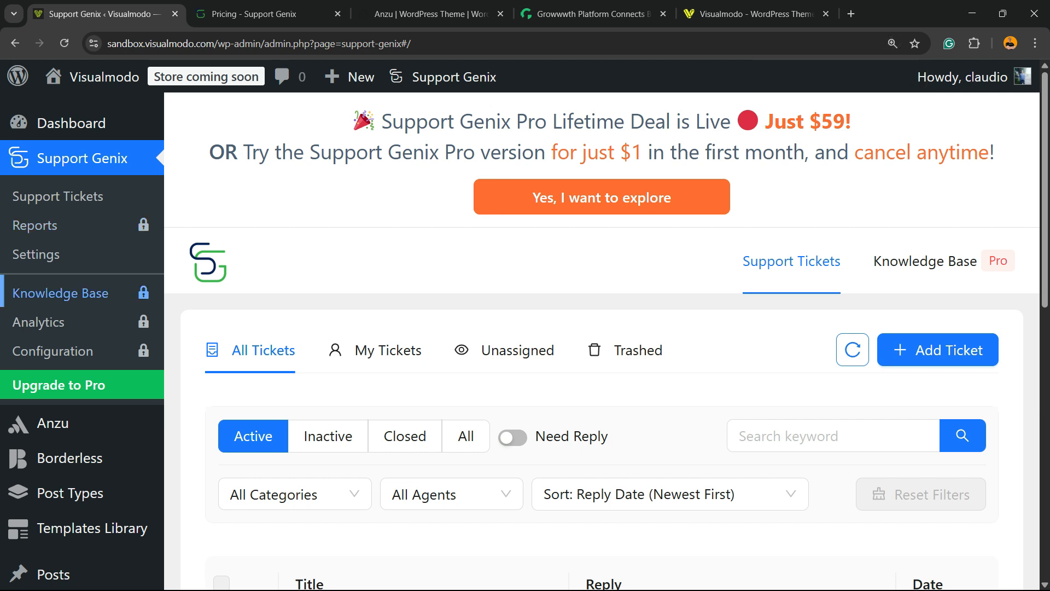
mouse_move(35, 224)
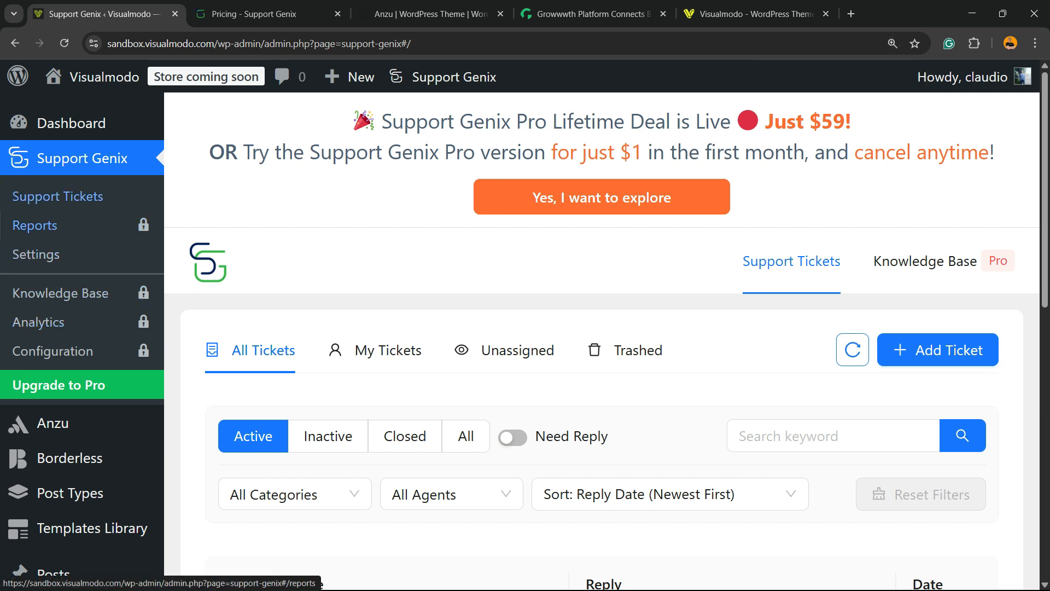
click(35, 254)
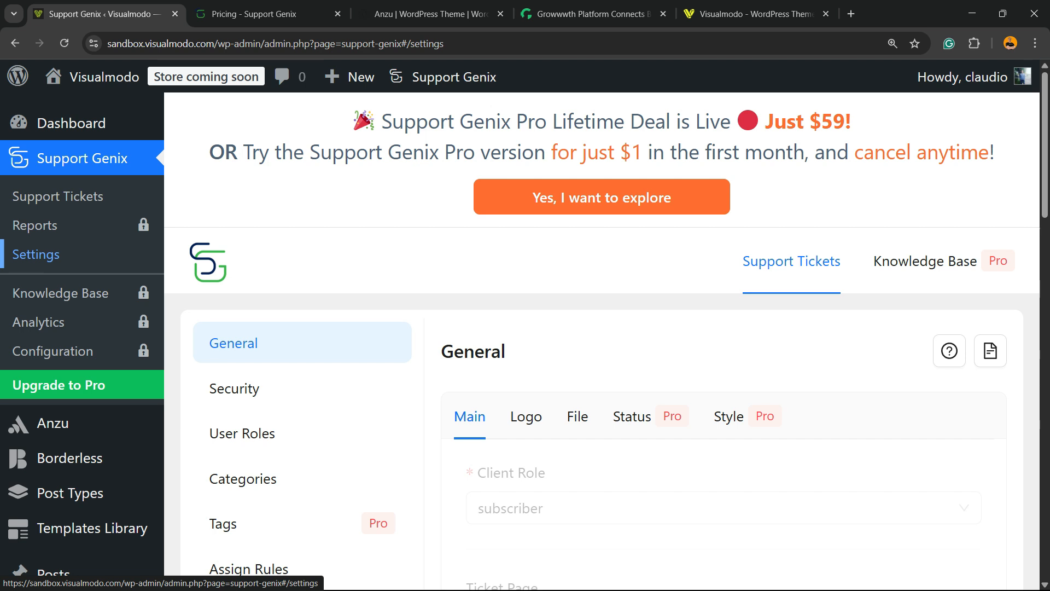
scroll(down, 3)
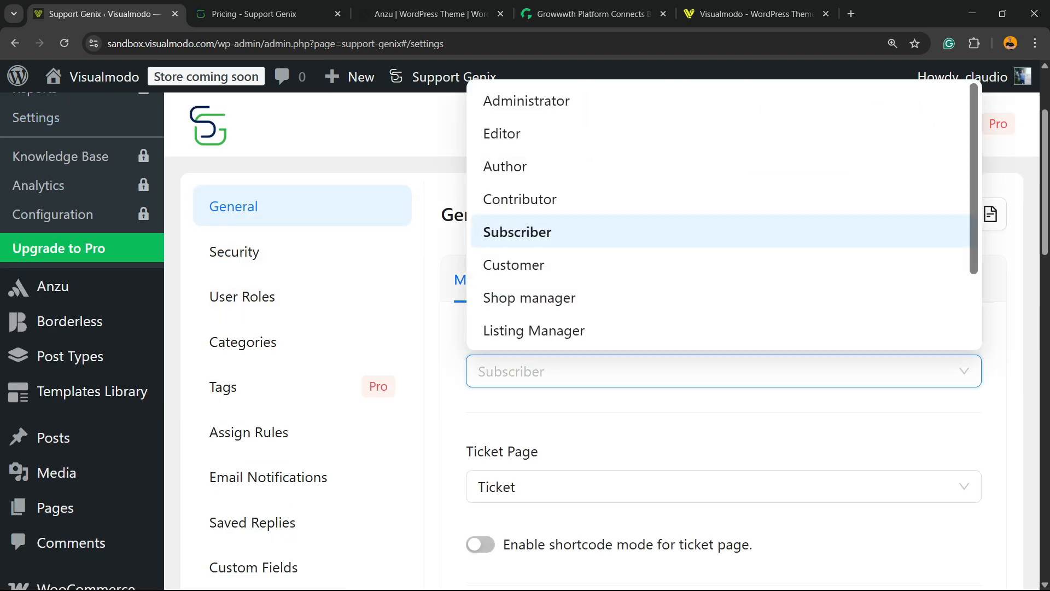
click(526, 279)
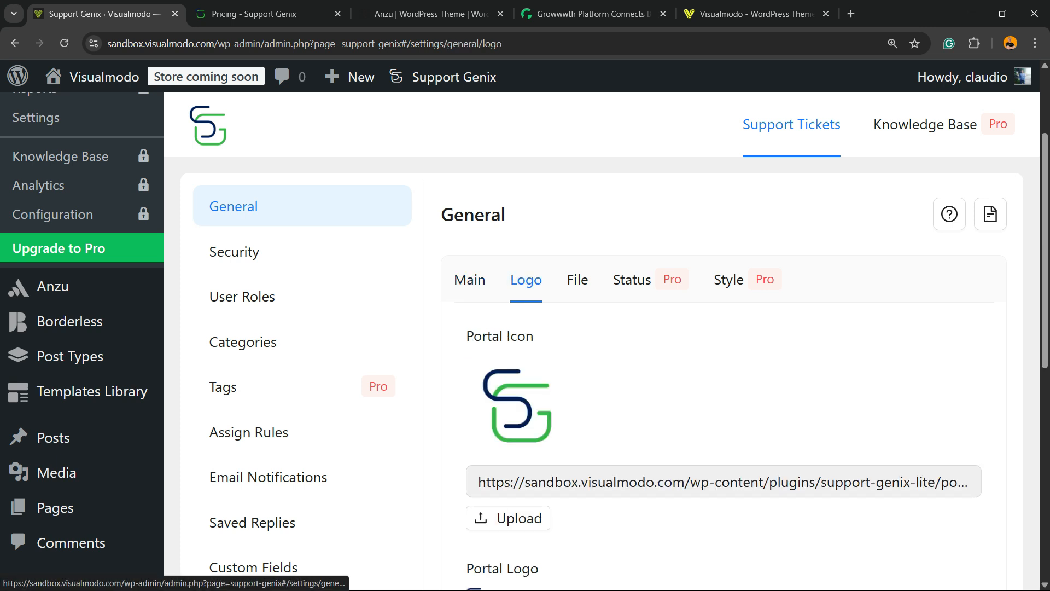
Review the Logo settings and switch to the File settings with uploads enabled and a 2 MB limit.
scroll(down, 3)
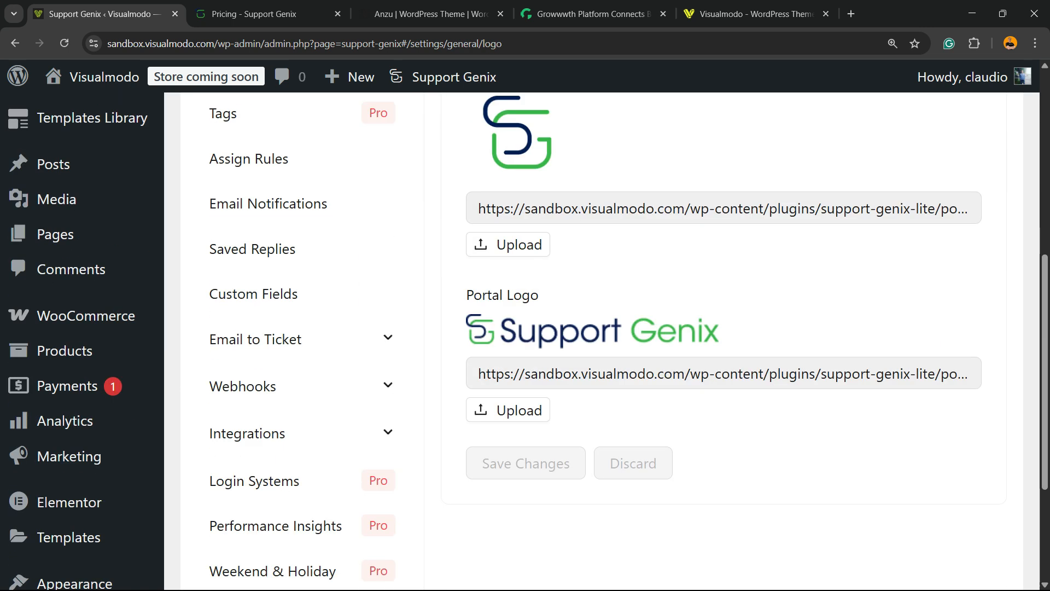
scroll(up, 3)
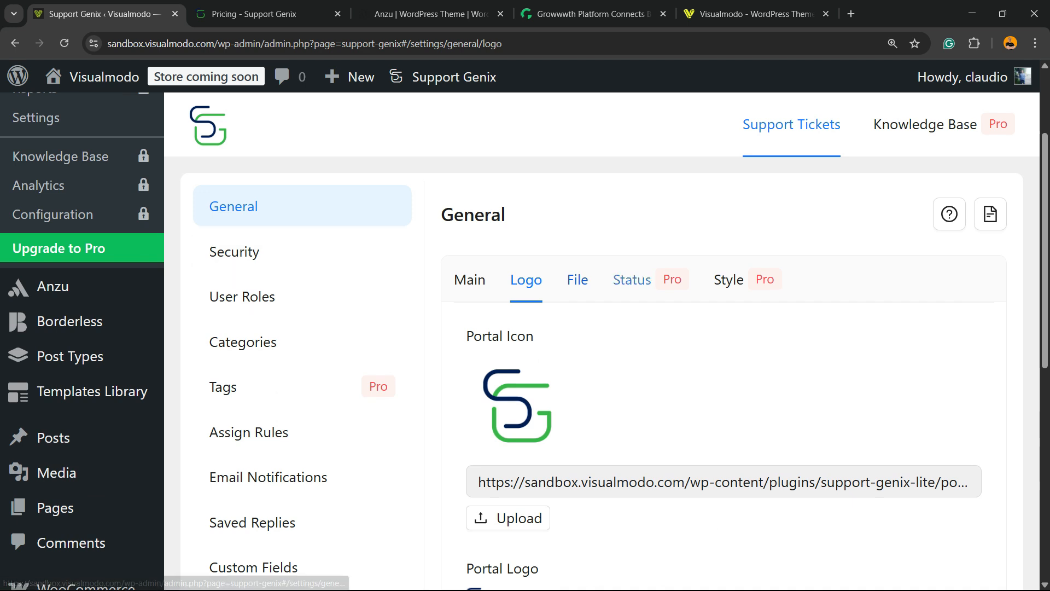
click(576, 279)
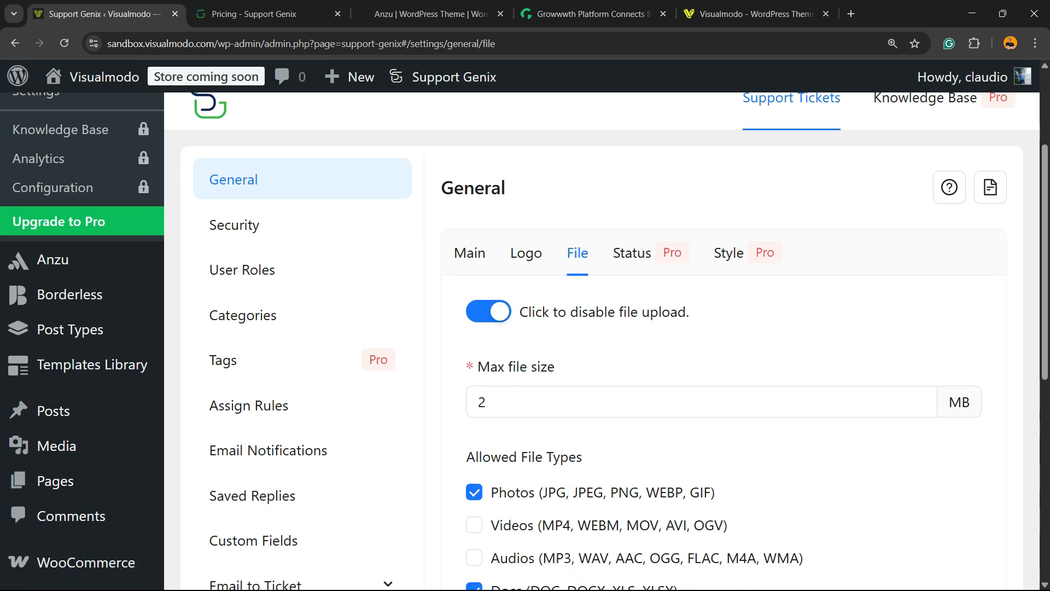
scroll(down, 3)
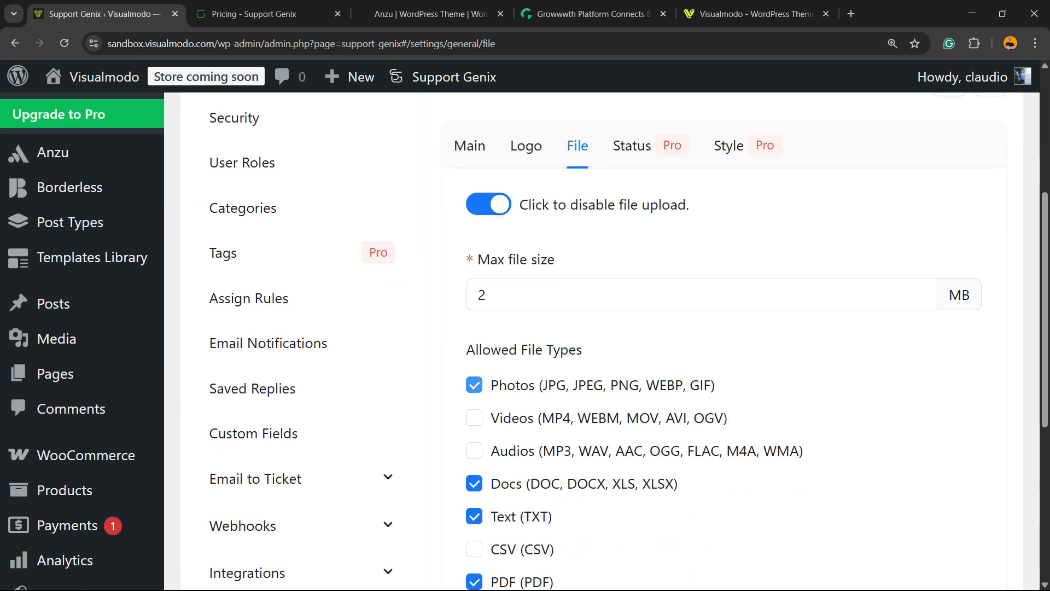
scroll(up, 3)
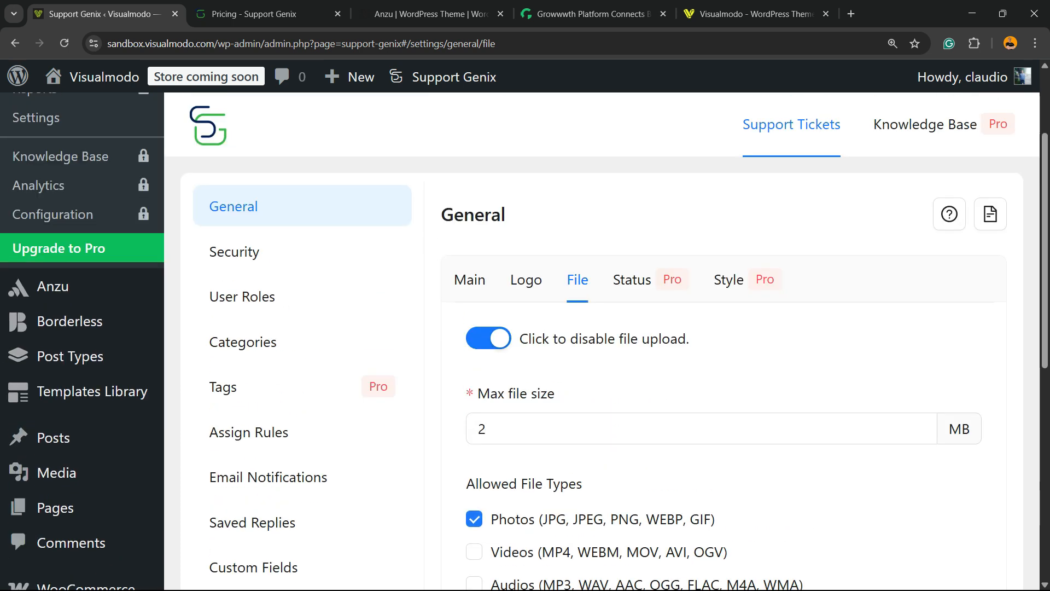
Look through the Security settings and then the User Roles settings.
click(234, 251)
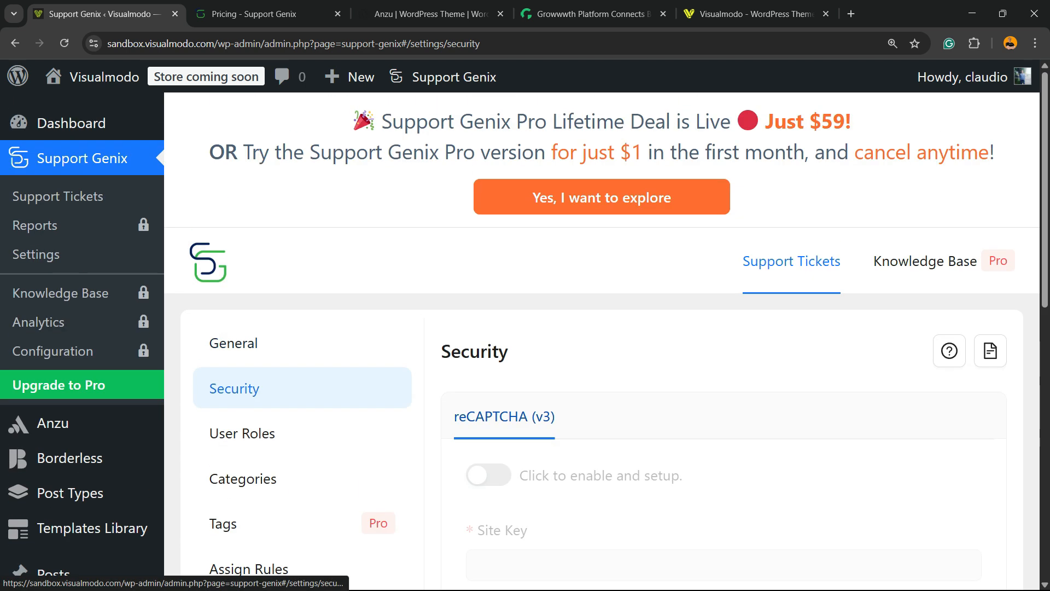
scroll(down, 3)
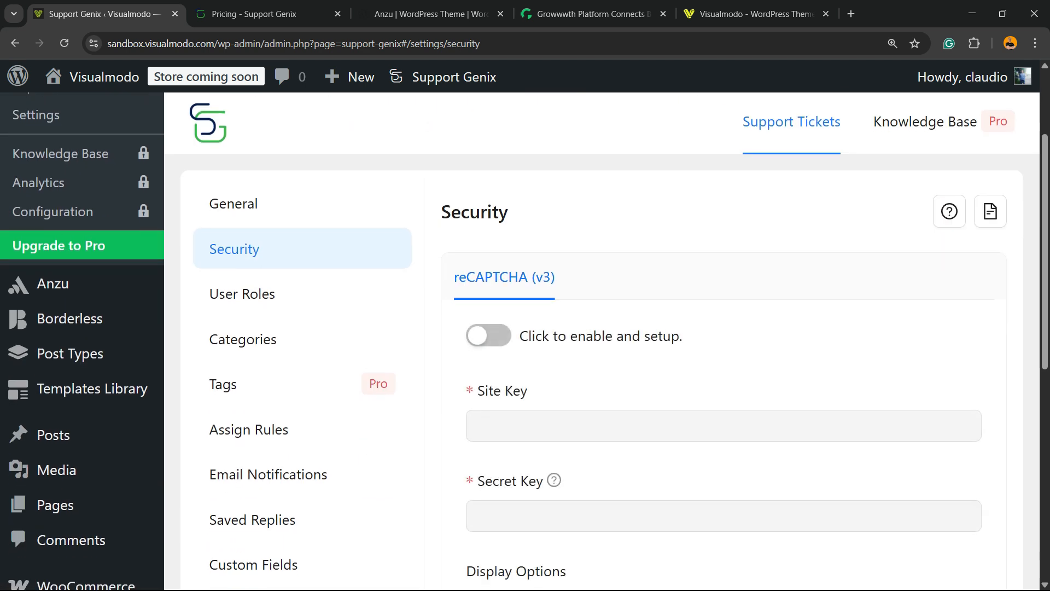
scroll(down, 3)
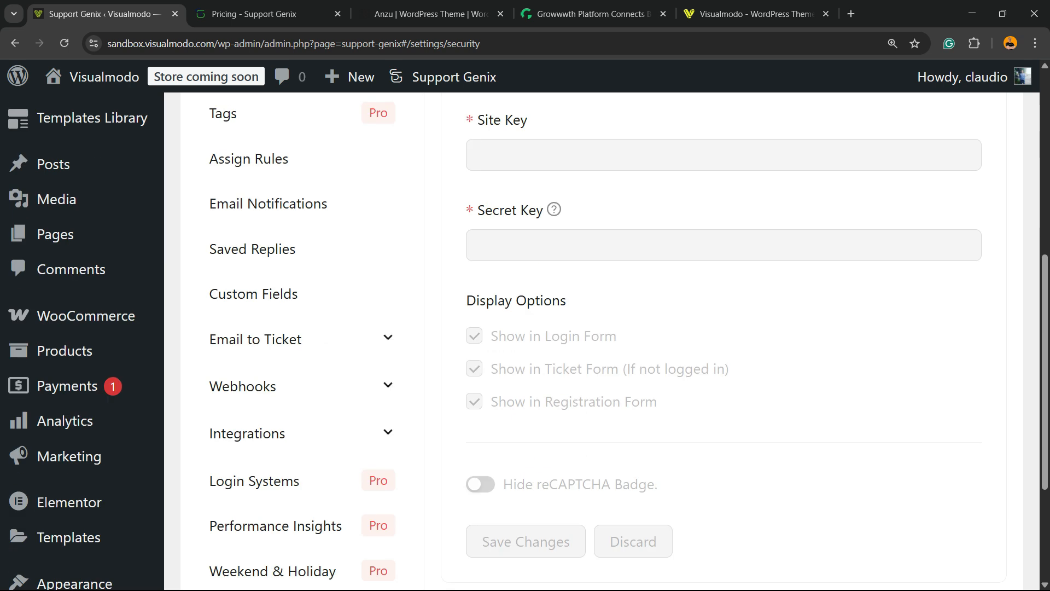
scroll(up, 3)
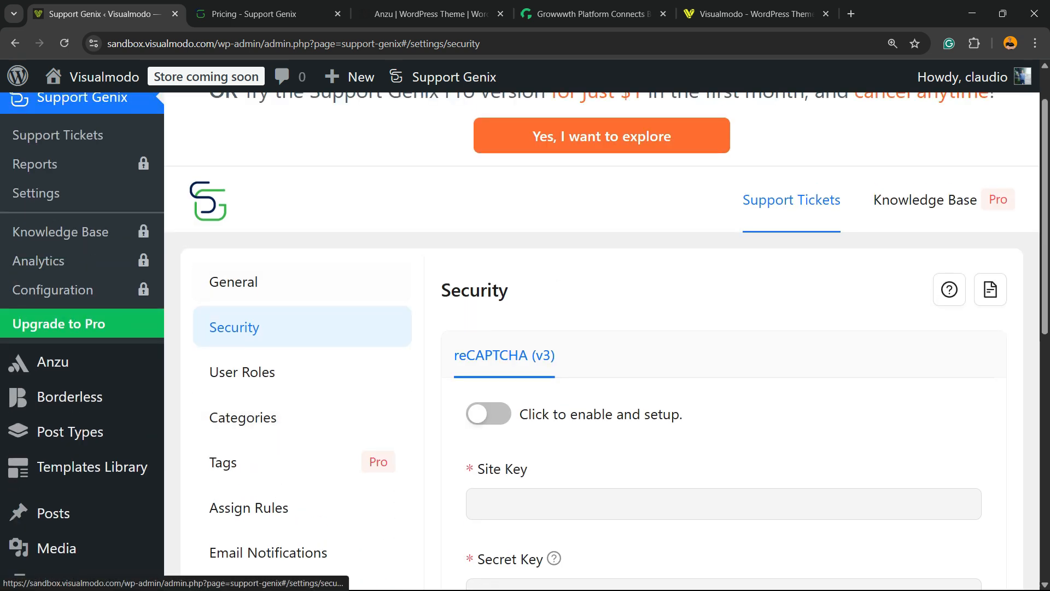
click(242, 372)
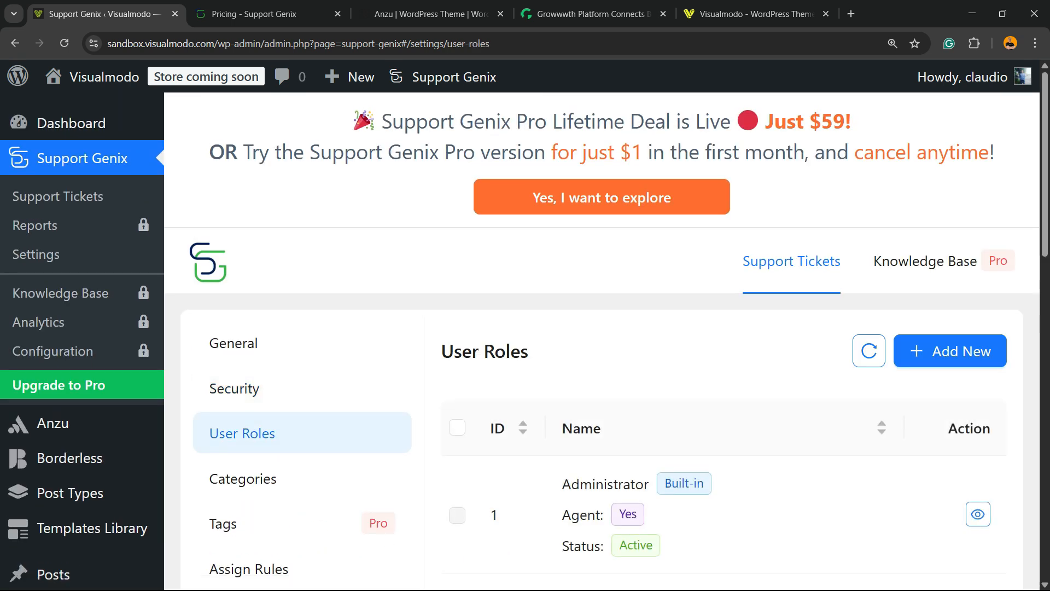
scroll(down, 3)
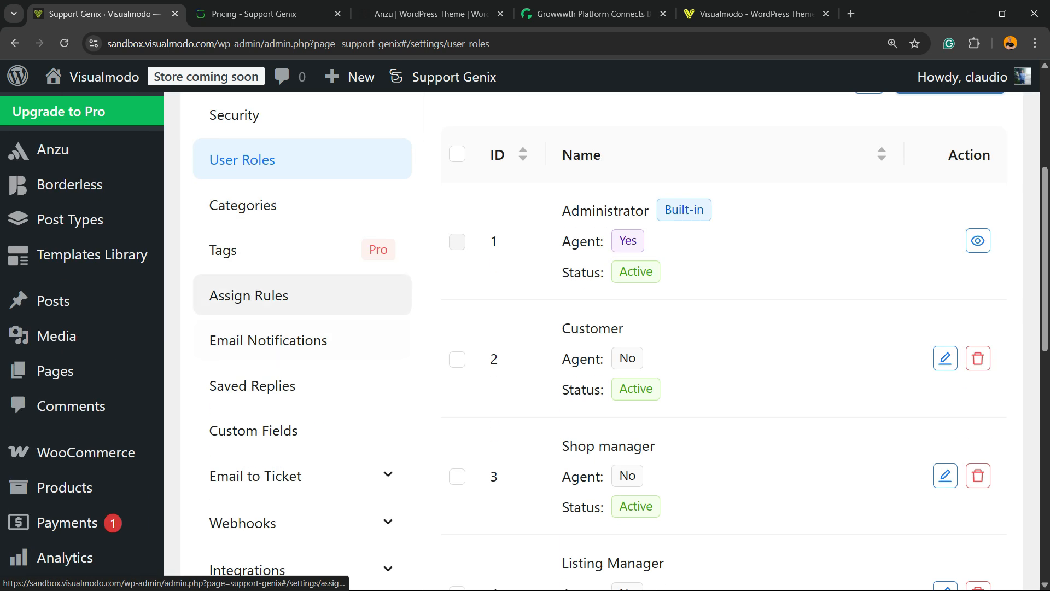
View the Categories settings listing the four inactive categories.
click(243, 204)
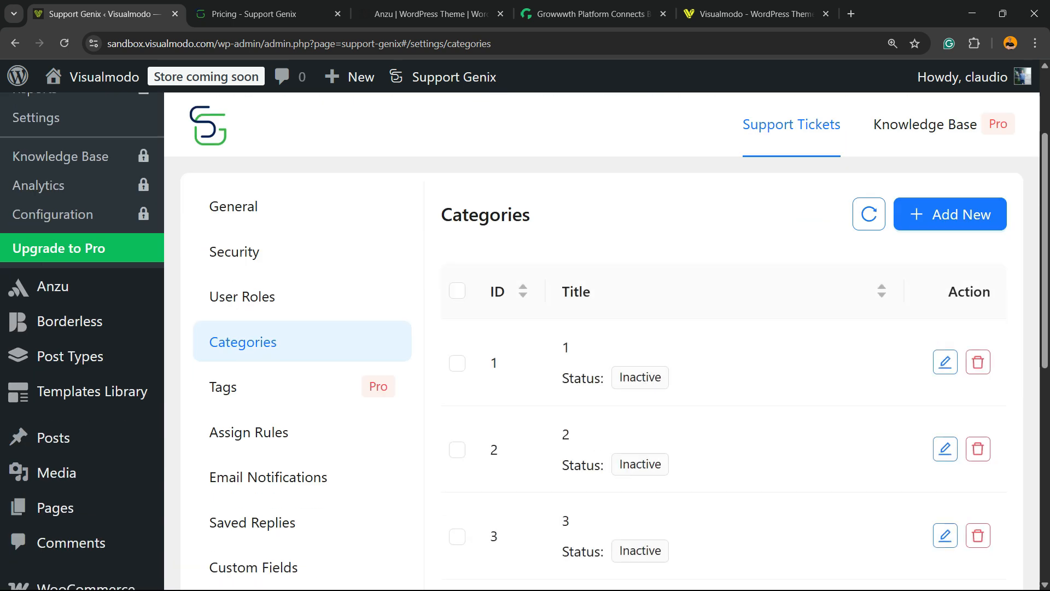
scroll(down, 3)
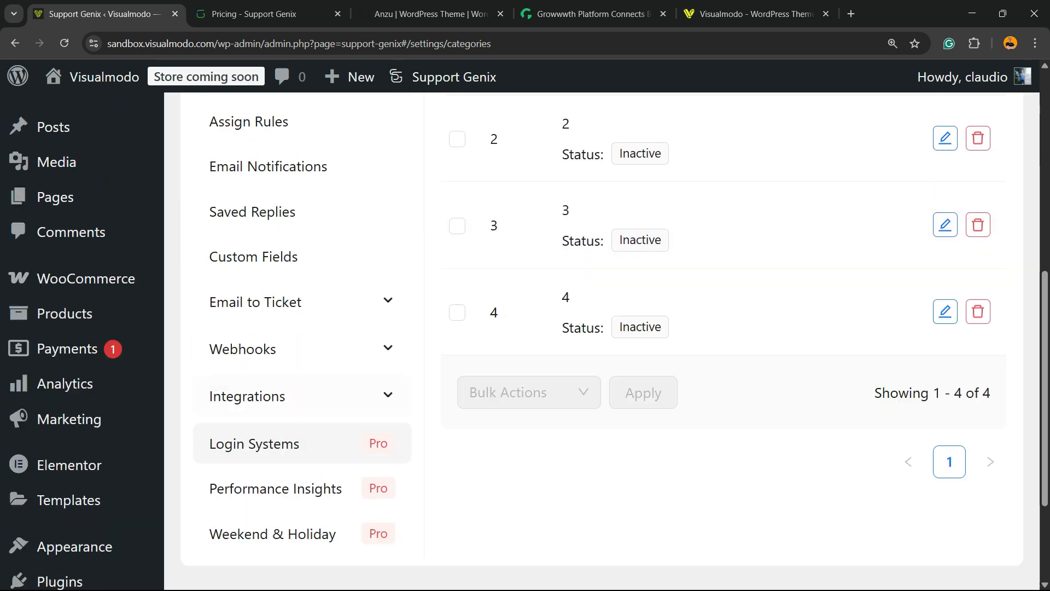
scroll(up, 3)
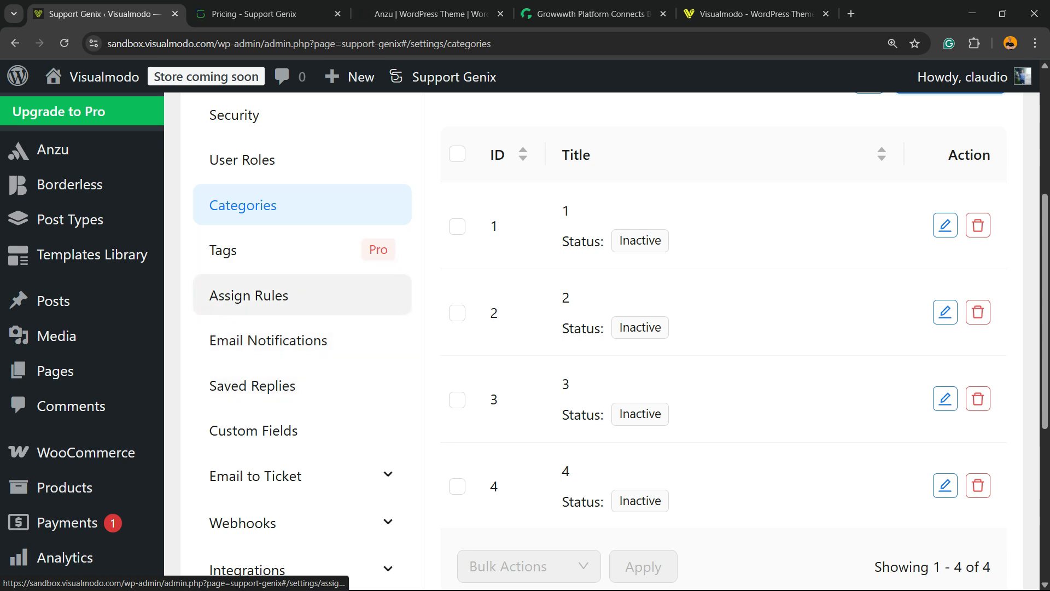
click(248, 294)
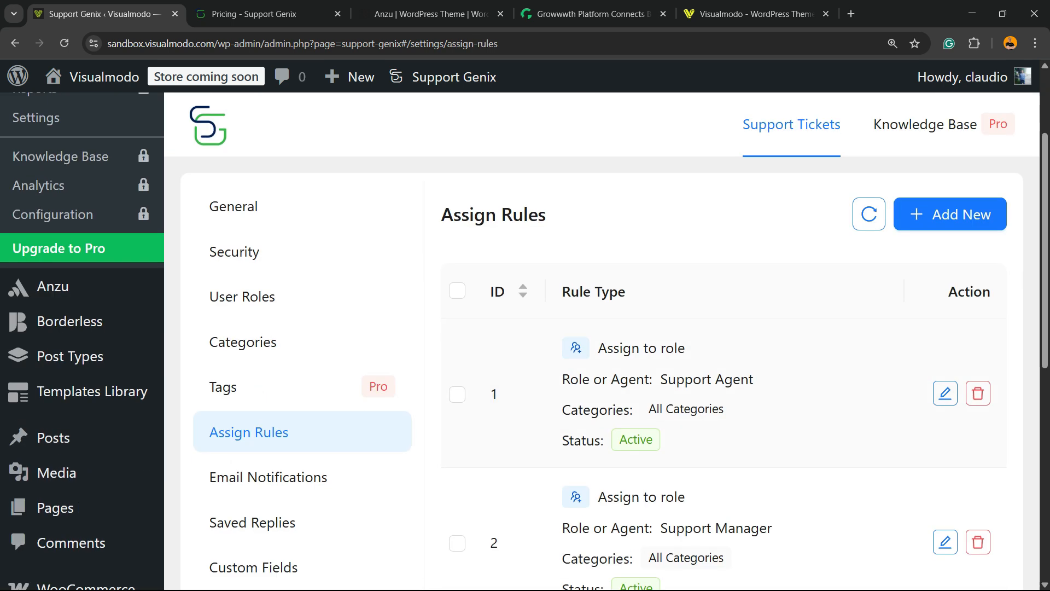
click(266, 477)
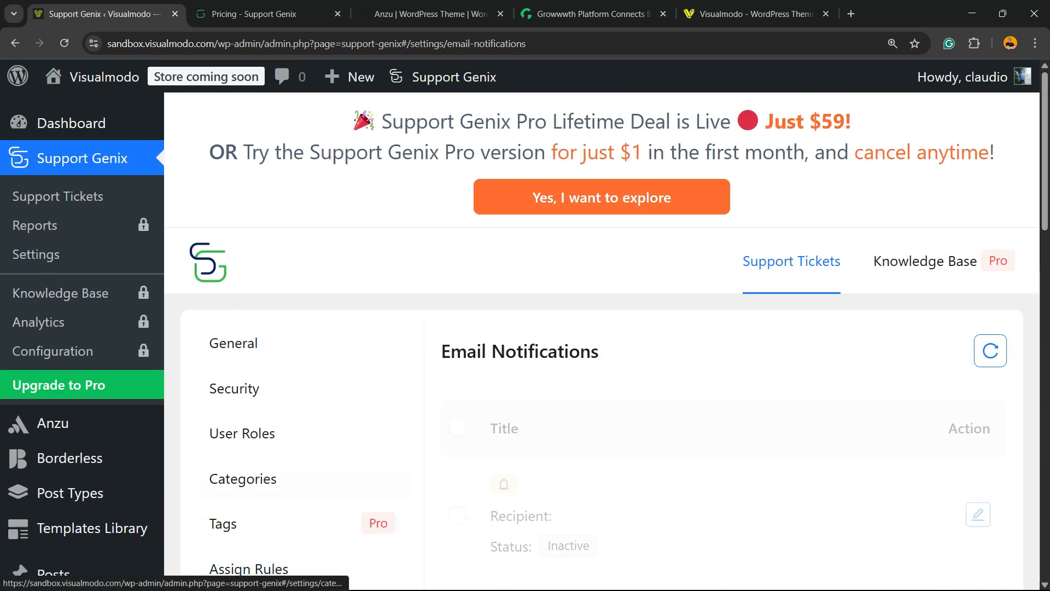
scroll(down, 3)
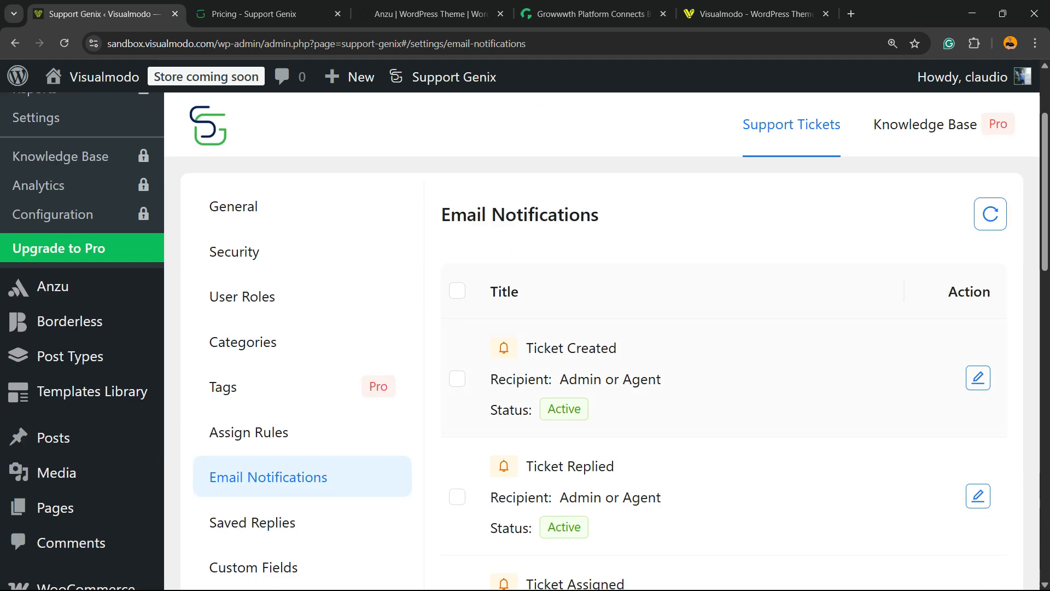
scroll(down, 3)
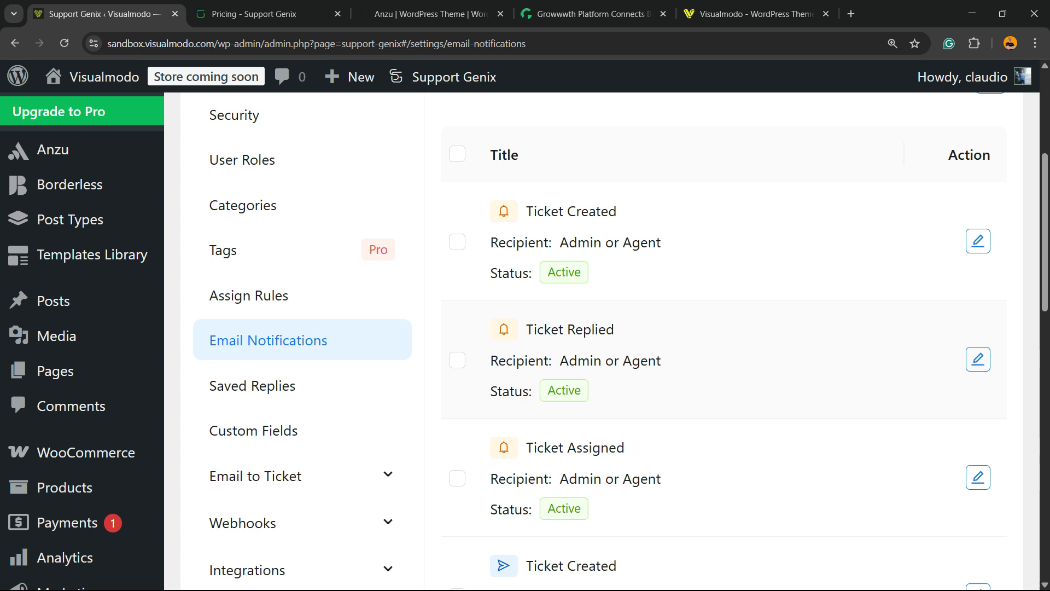
View the empty Saved Replies settings and expand the Webhooks and Integrations option groups.
click(252, 385)
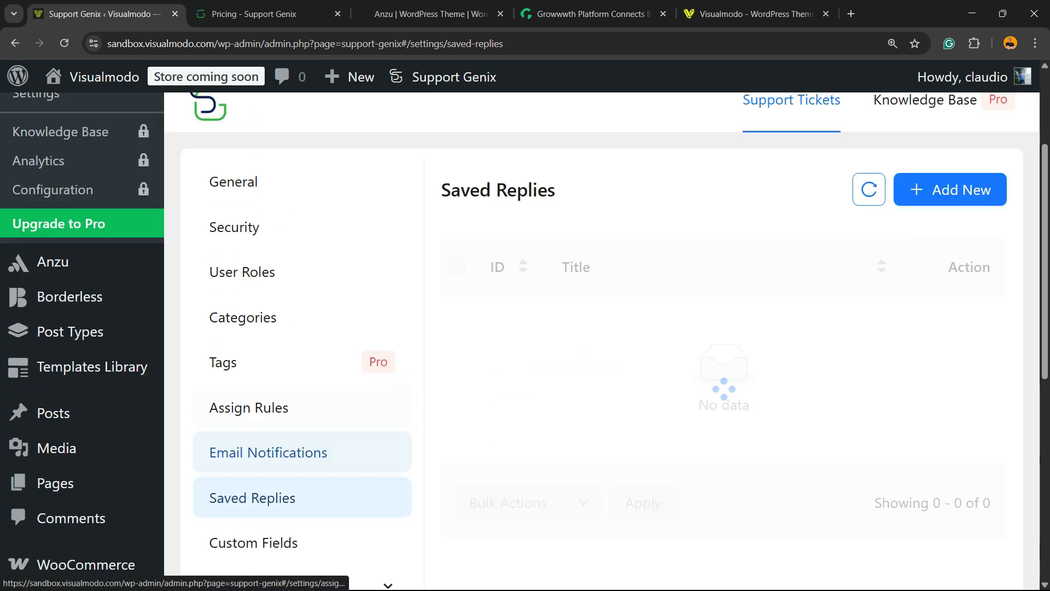
scroll(down, 3)
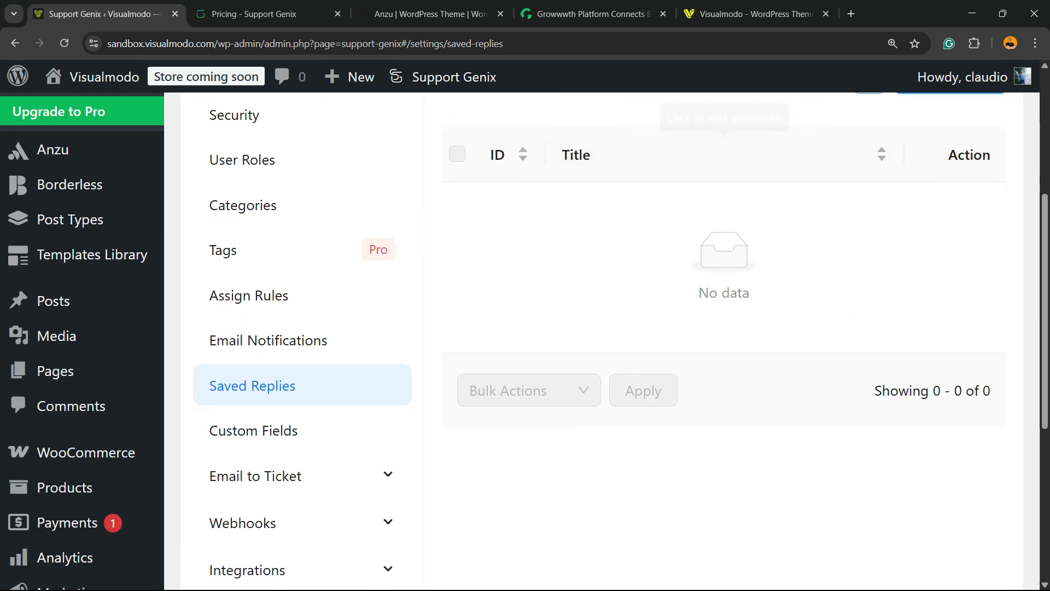
scroll(down, 3)
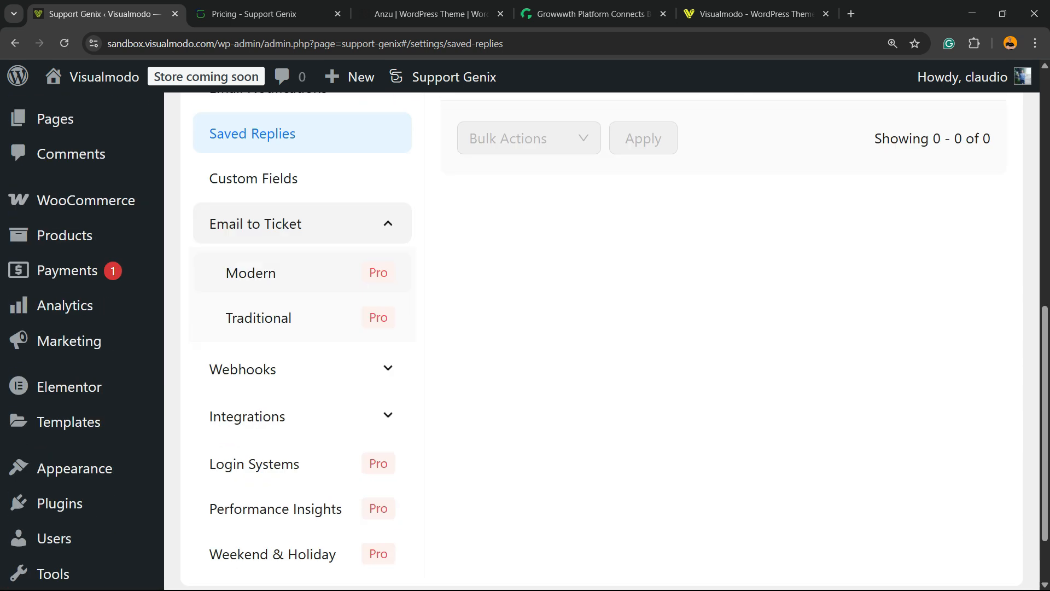
click(302, 368)
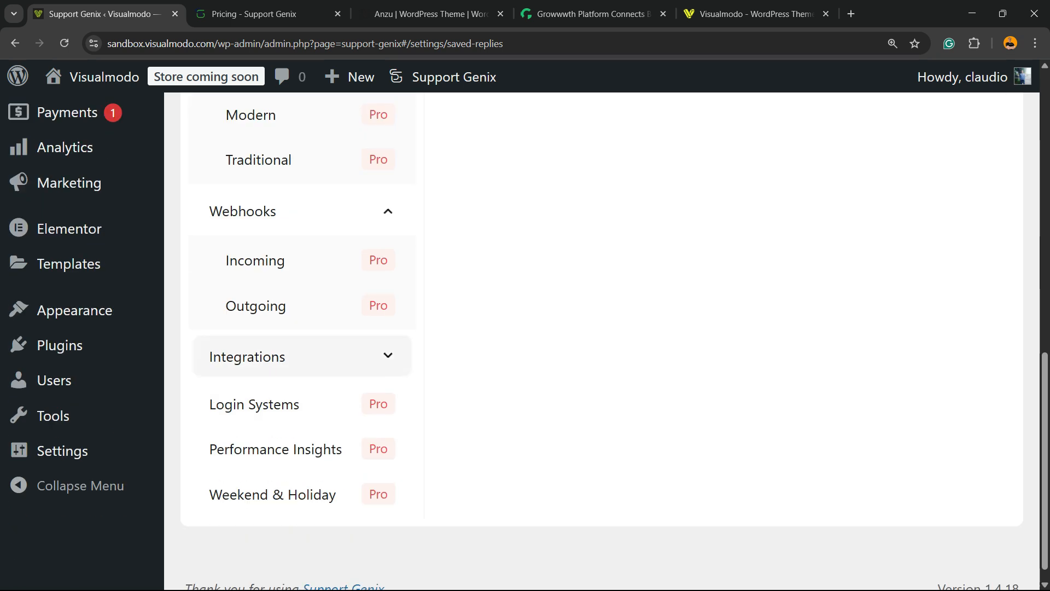
click(302, 356)
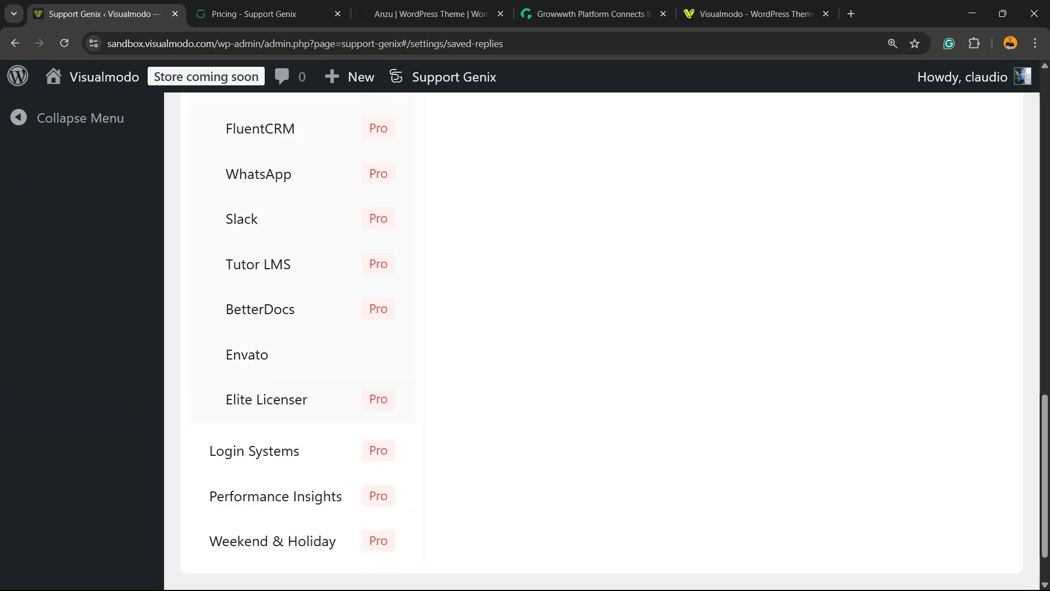
scroll(down, 3)
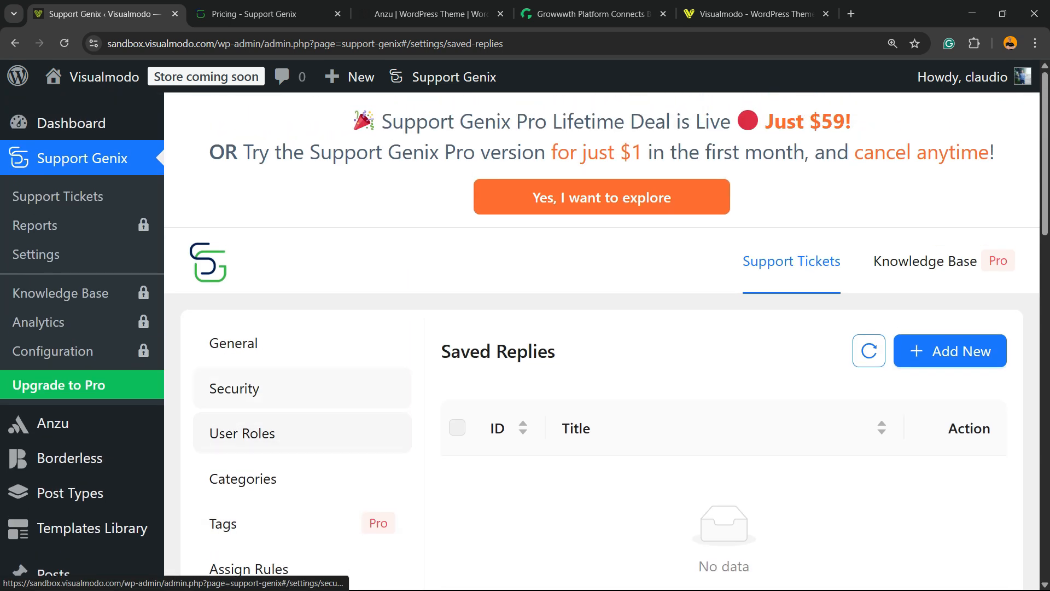
mouse_move(52, 350)
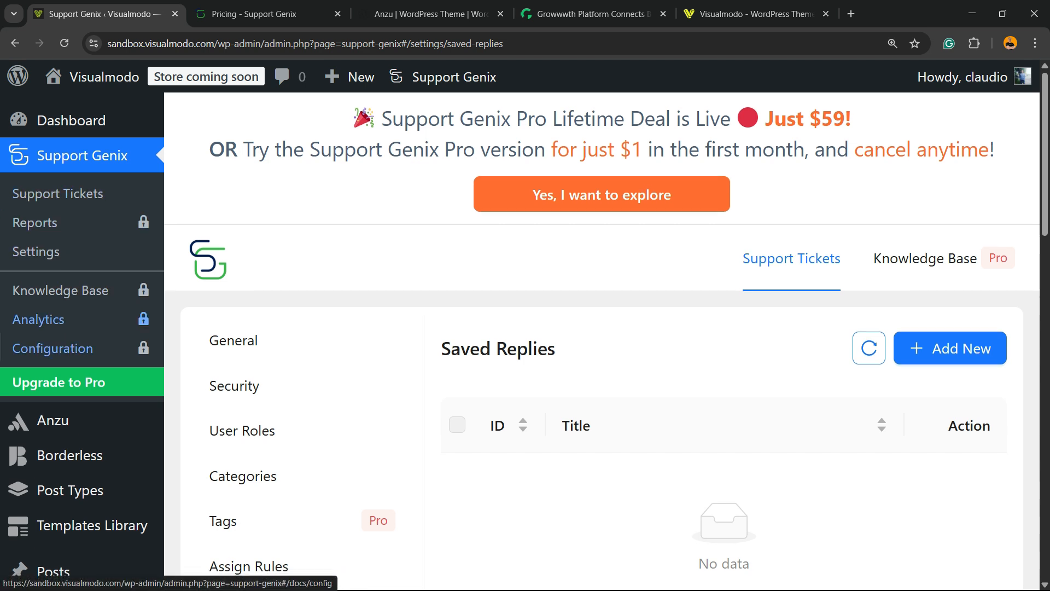
Collapse the settings option groups and head to Appearance > Menus.
click(233, 340)
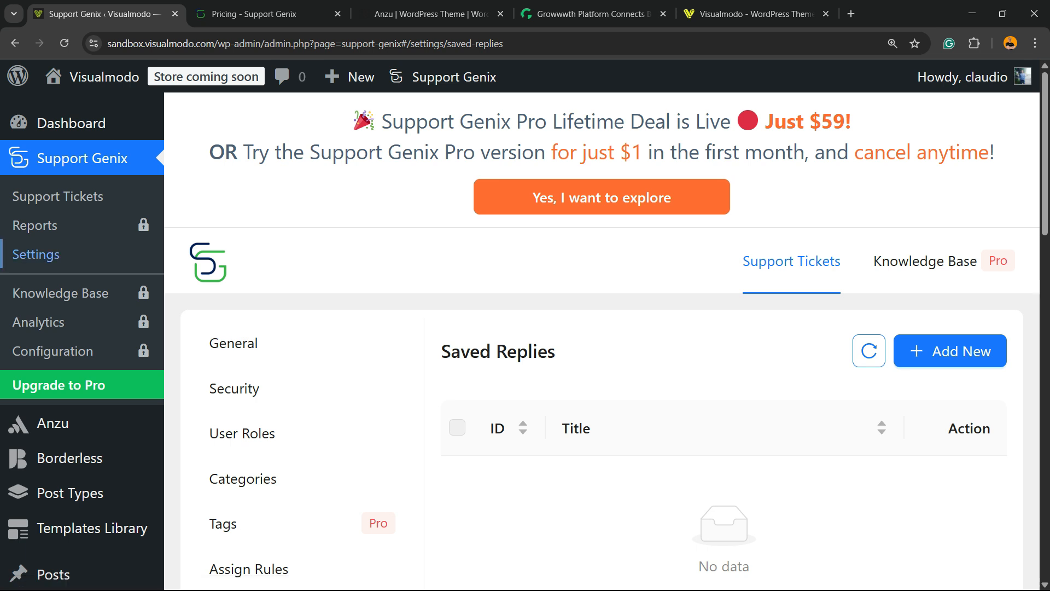
scroll(down, 3)
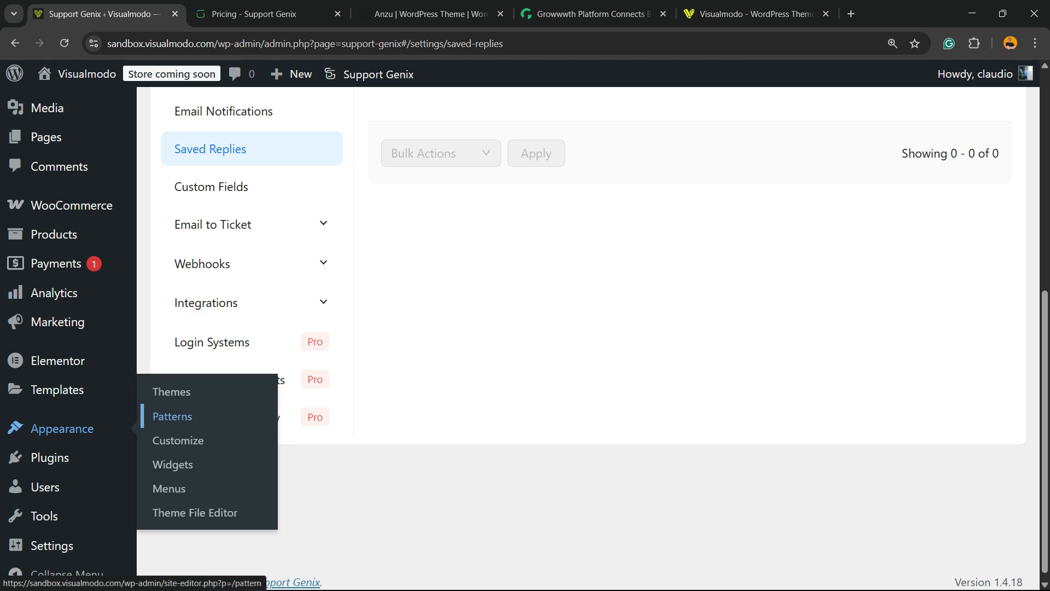
mouse_move(168, 488)
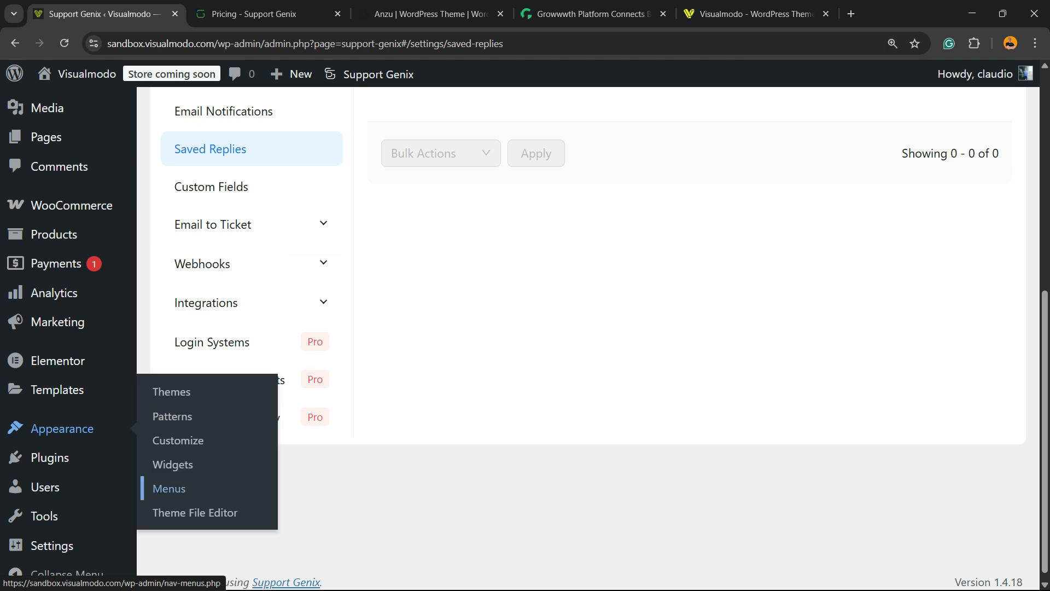
click(168, 488)
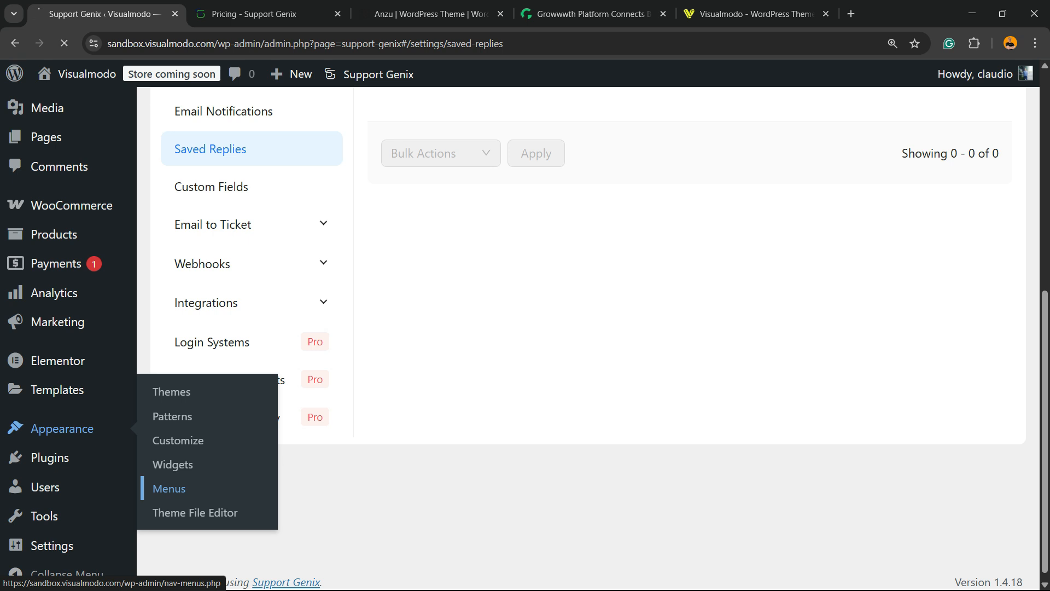
In the menus editor, remove the Affiliate item from the Main menu.
click(169, 487)
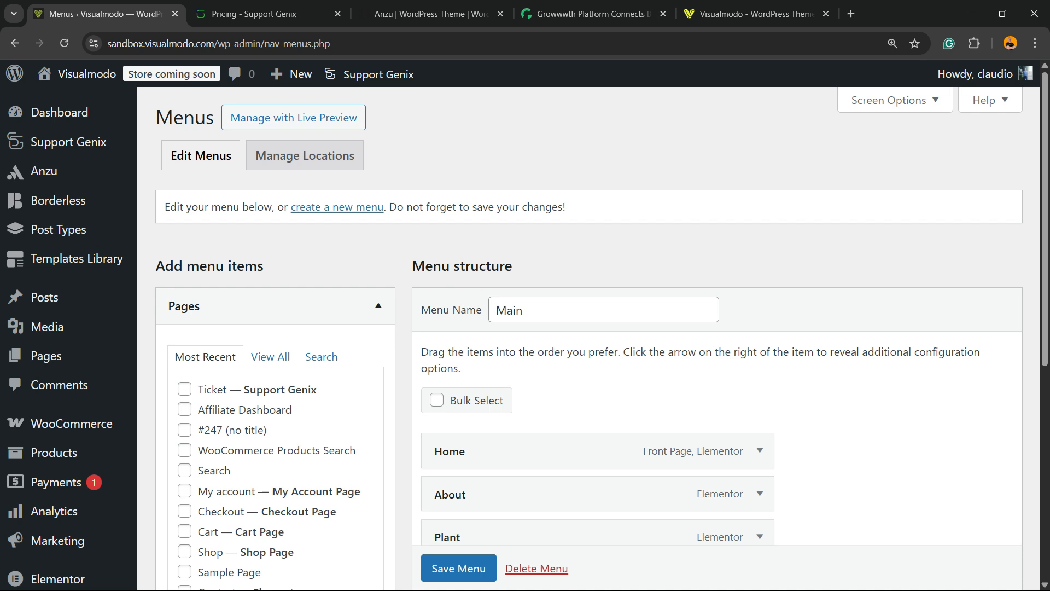
scroll(down, 3)
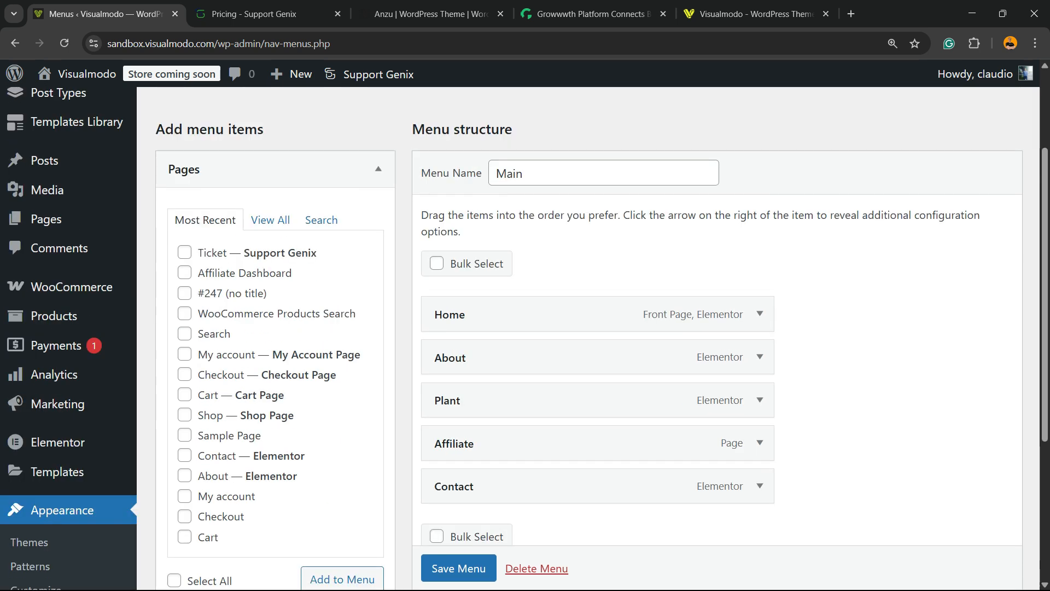
click(759, 442)
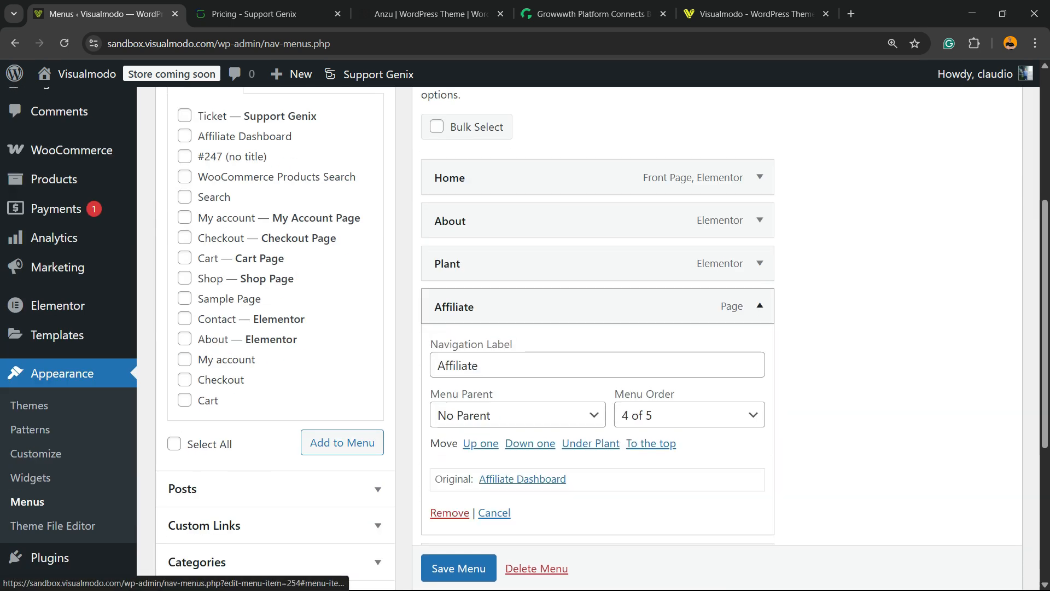
click(449, 511)
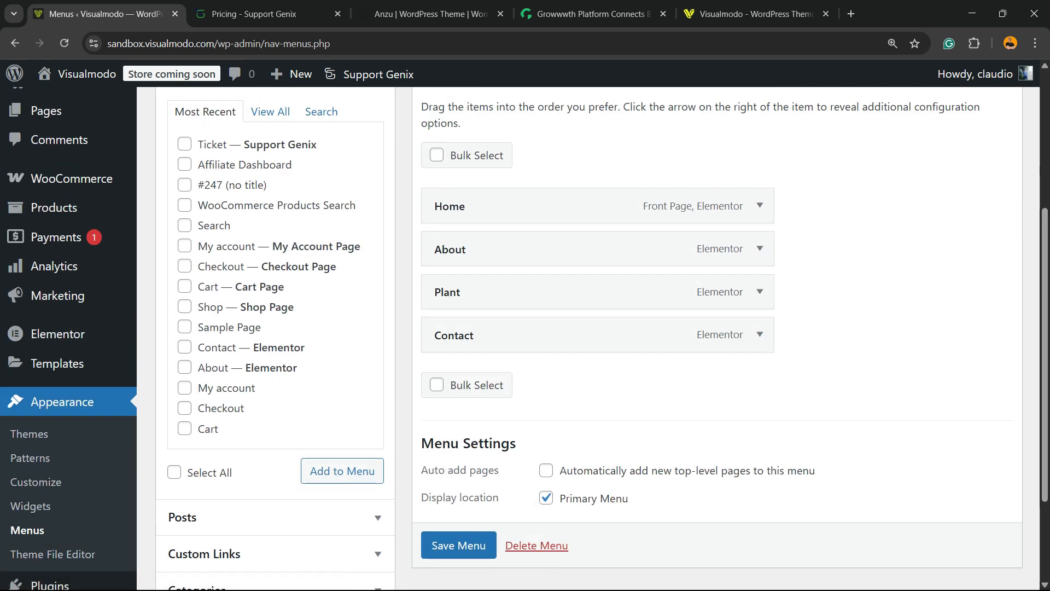
scroll(up, 3)
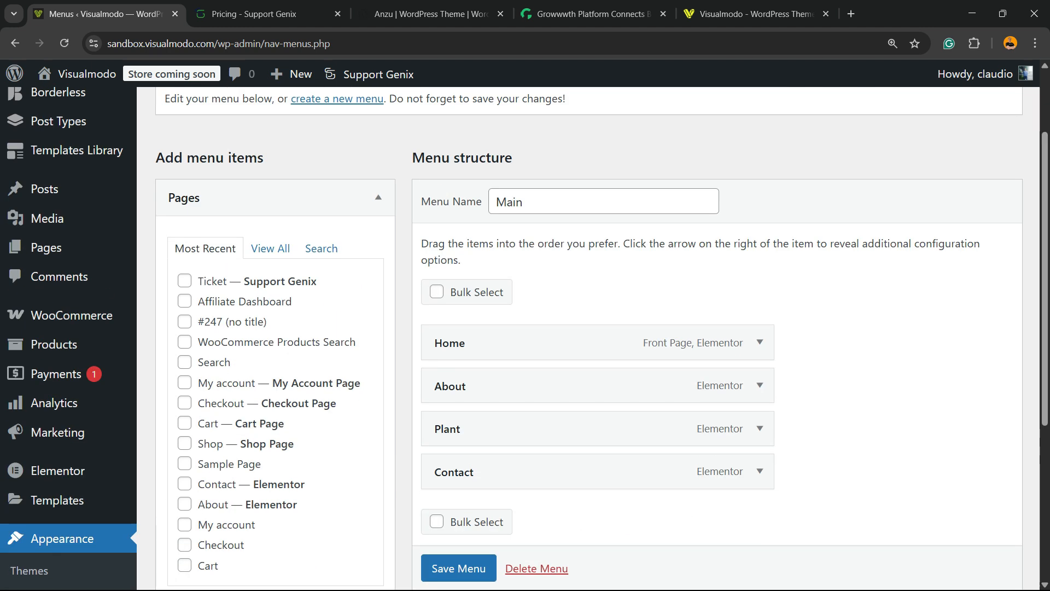
List all pages and mark the Ticket page for adding to the Main menu.
click(185, 281)
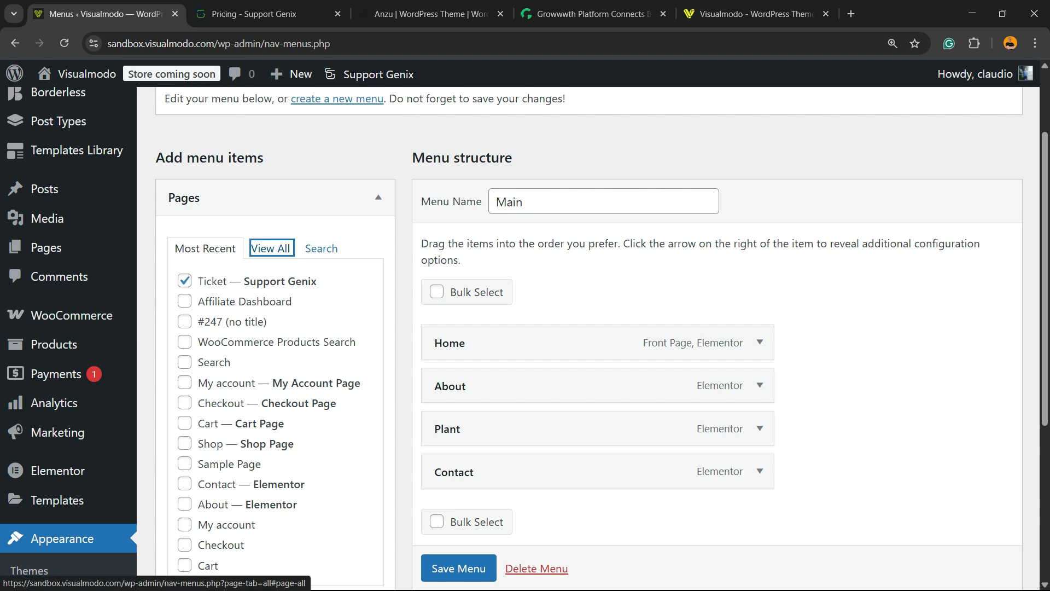
scroll(down, 3)
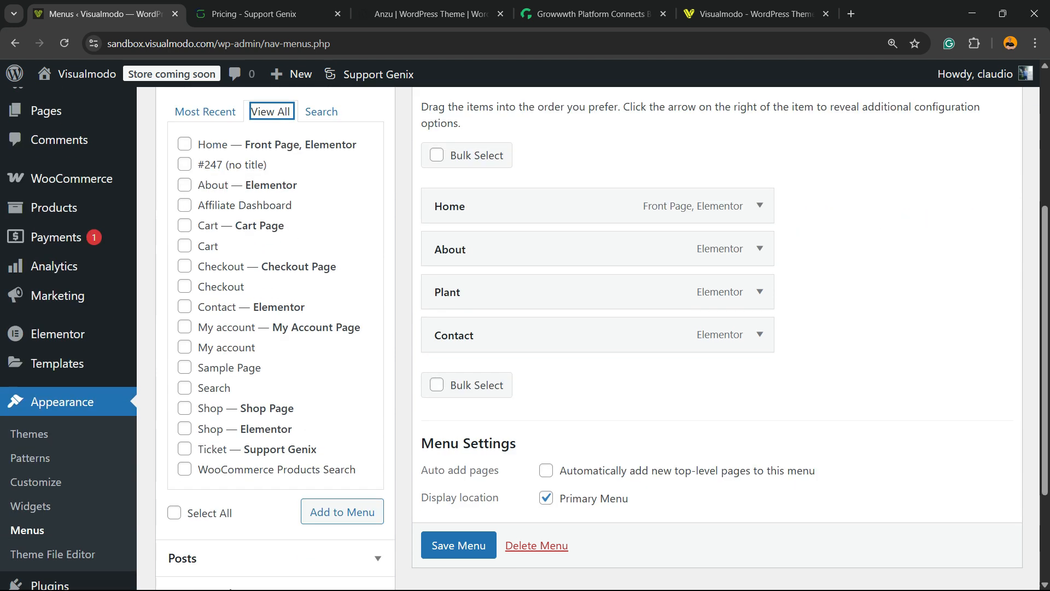
scroll(down, 3)
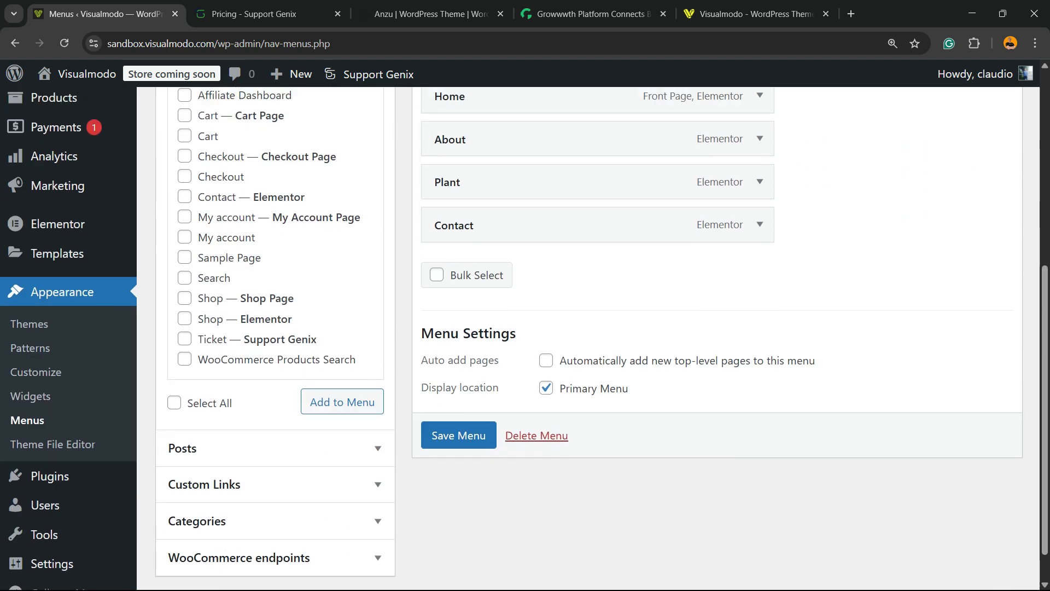
scroll(up, 3)
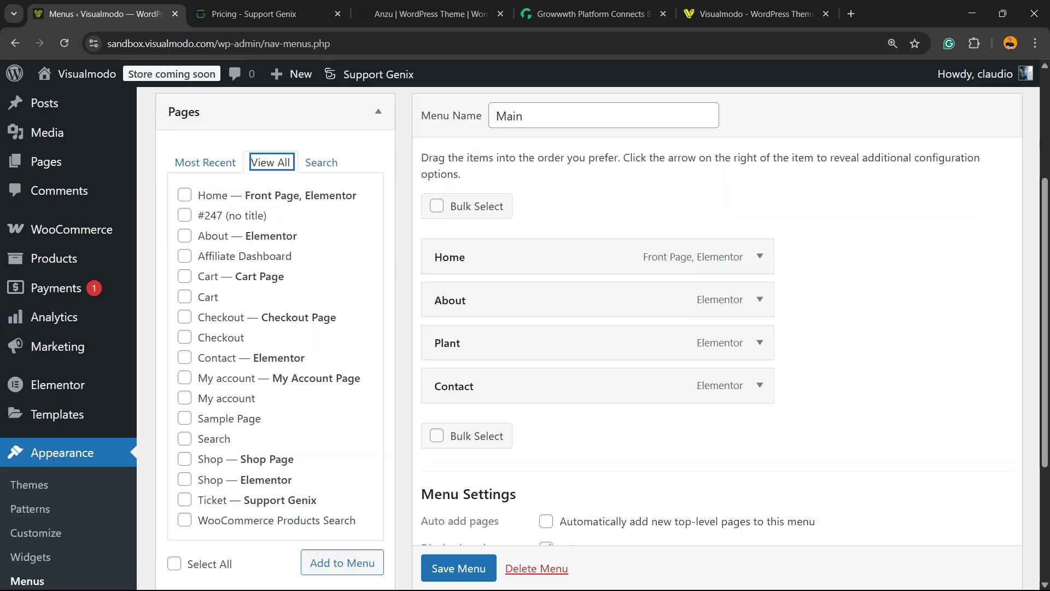
scroll(down, 3)
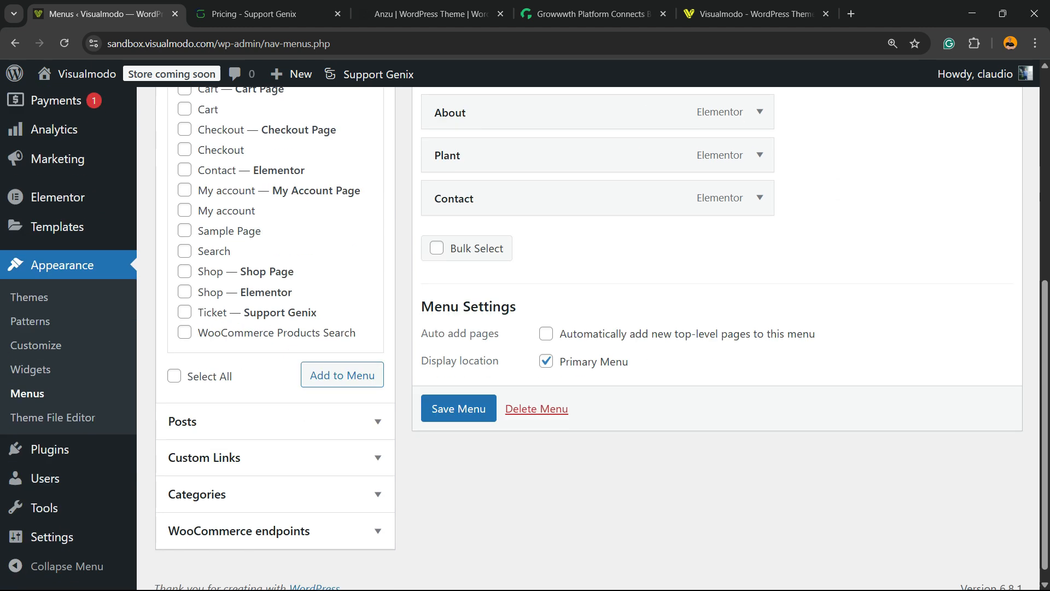
scroll(up, 3)
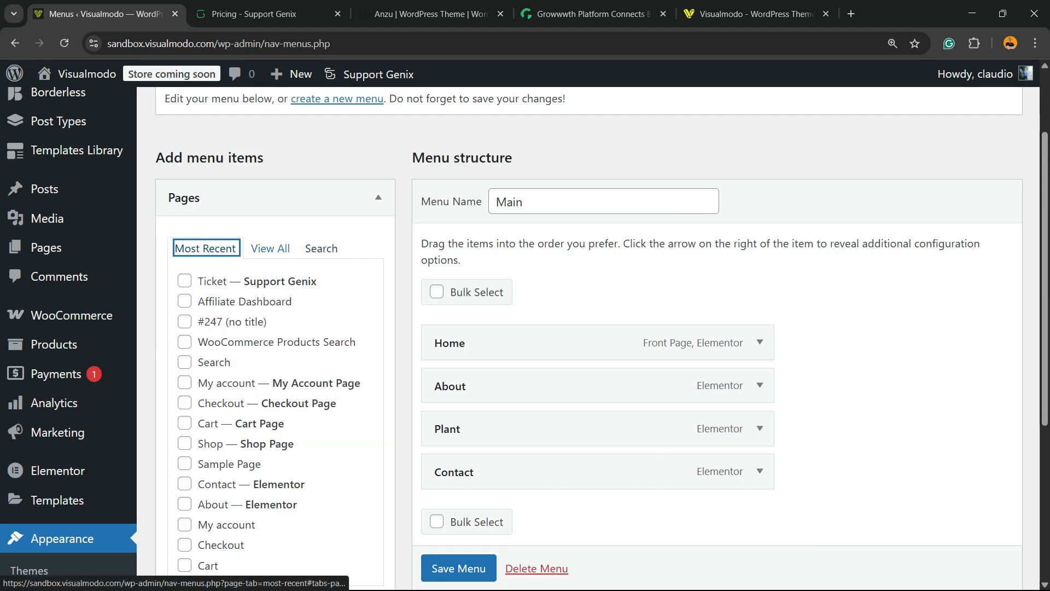
click(184, 281)
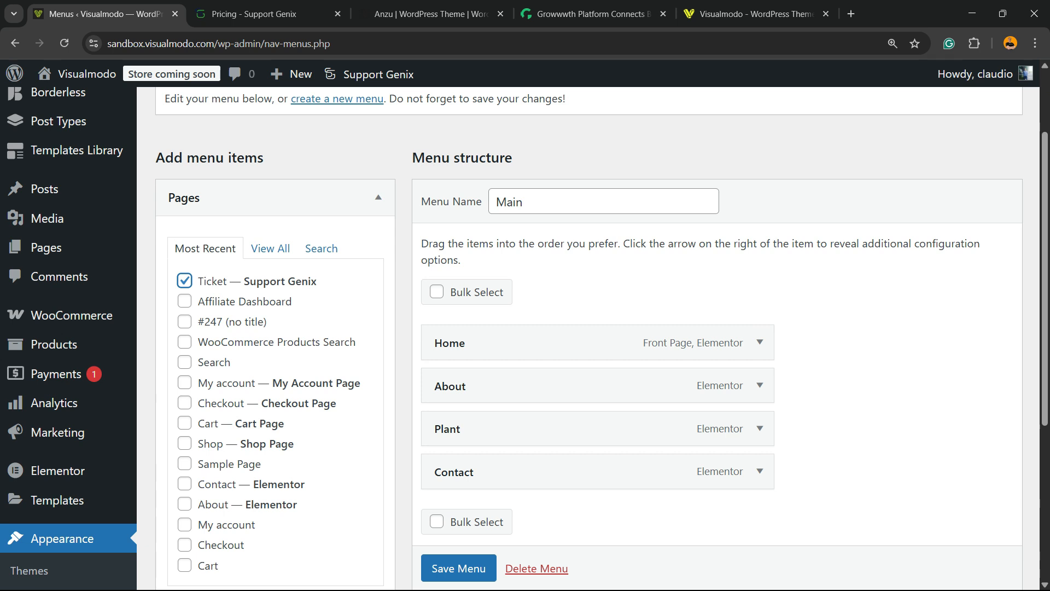
scroll(down, 3)
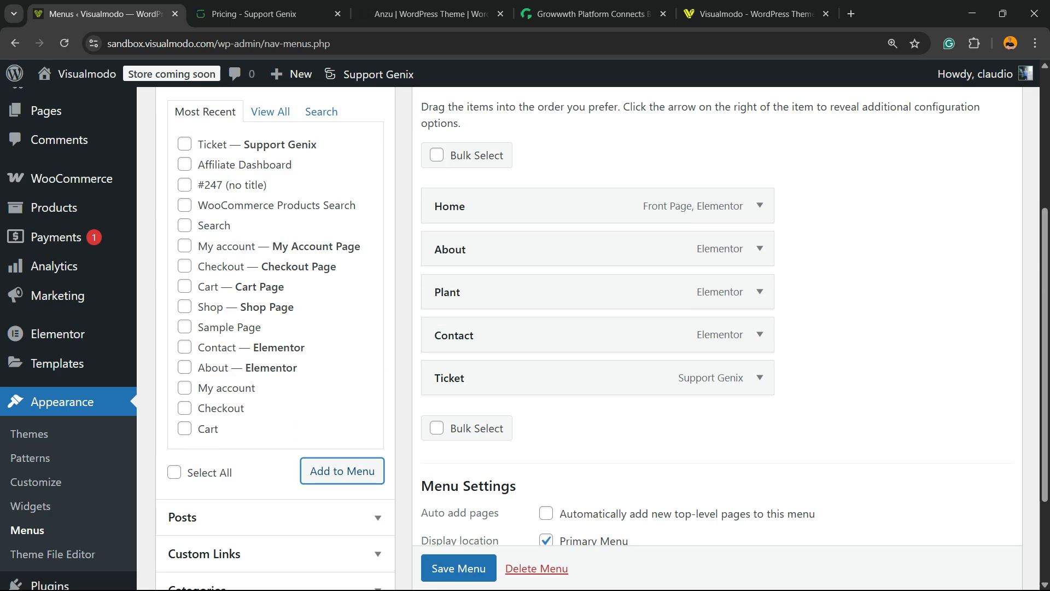
scroll(up, 3)
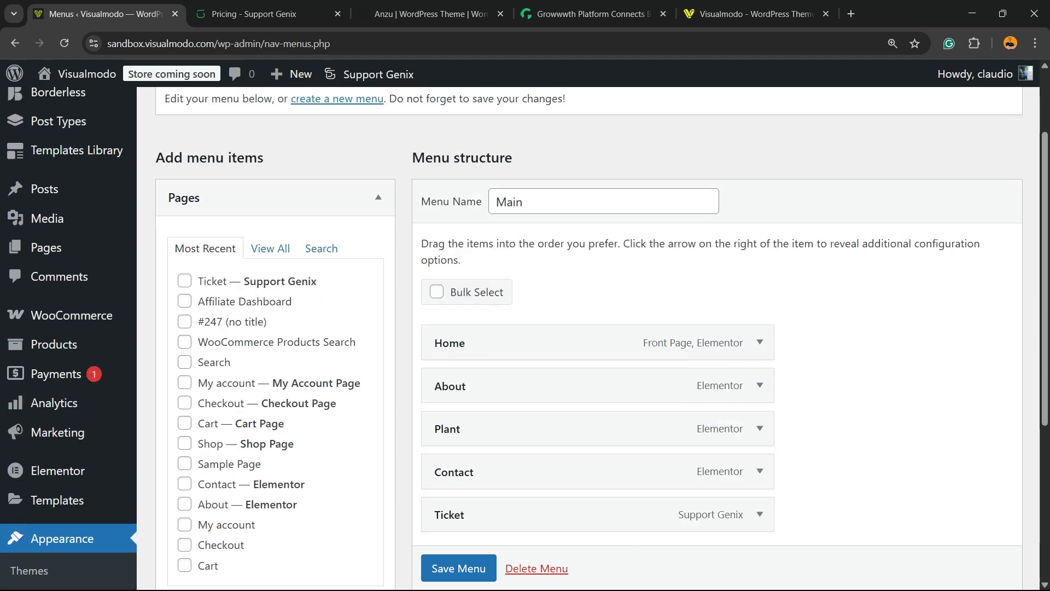
click(270, 248)
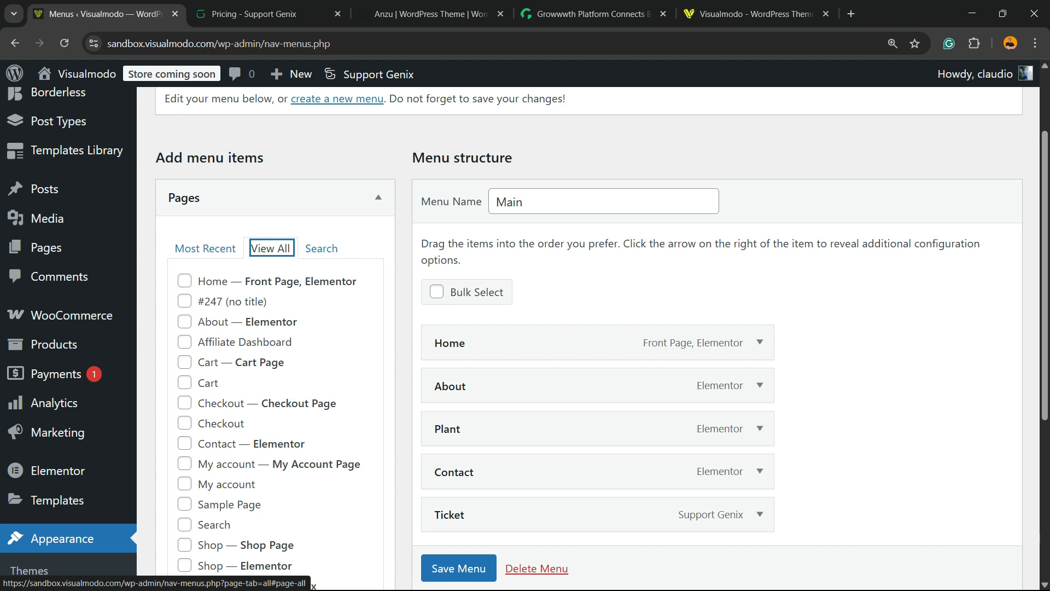
scroll(down, 3)
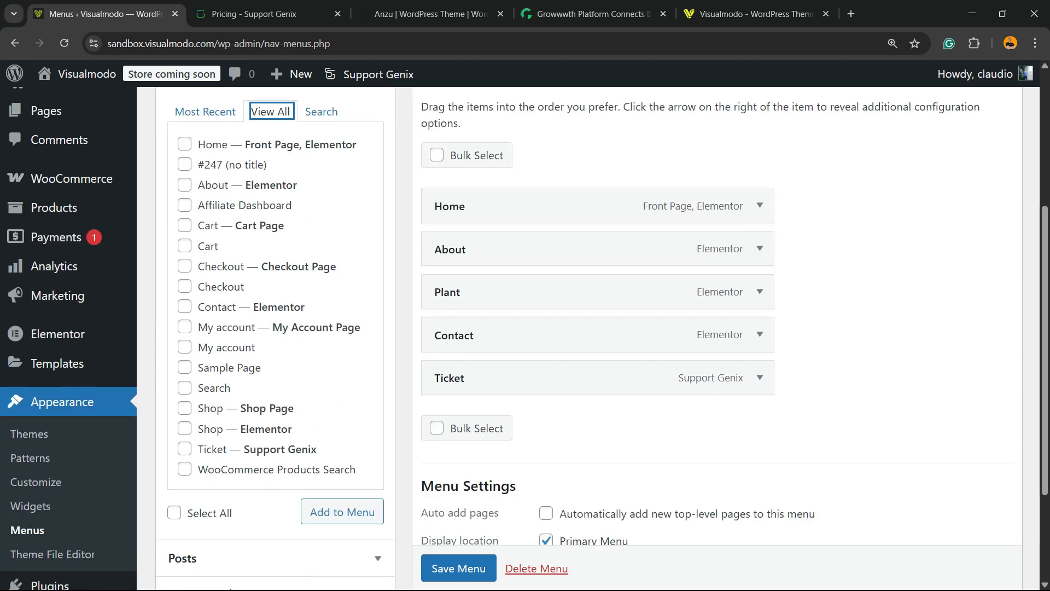
Save the Main menu with Ticket after Home, About, Plant and Contact.
click(458, 568)
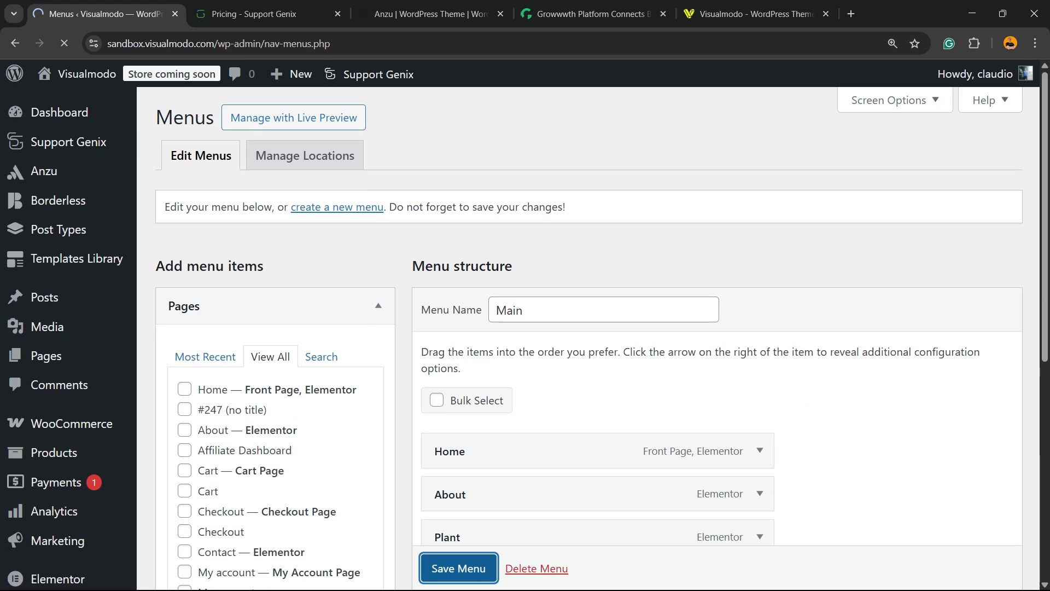
click(458, 568)
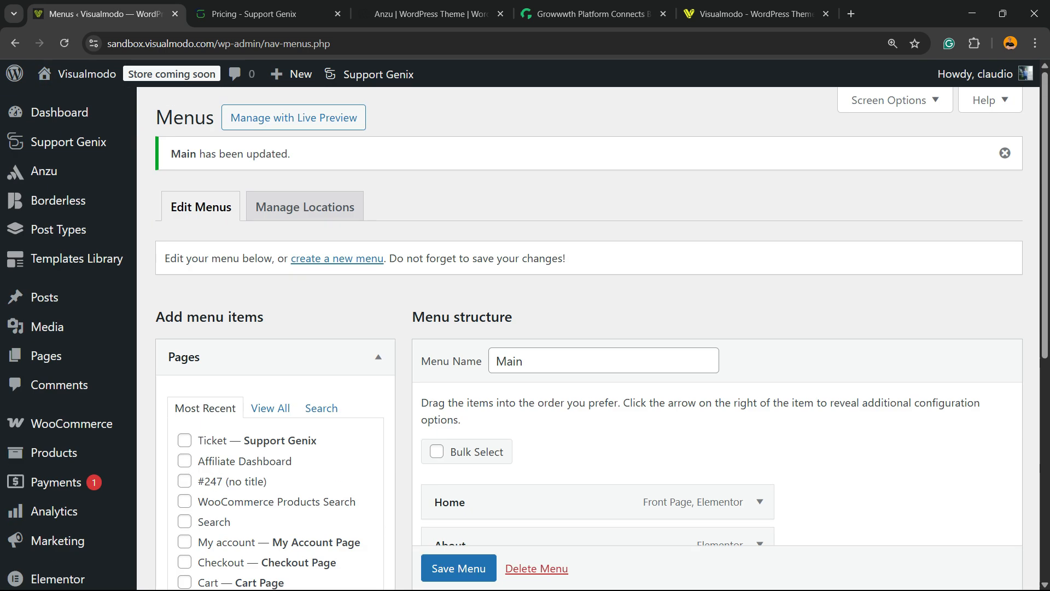
Visit the live site in a new tab and follow the new Ticket link in its main navigation.
right_click(87, 73)
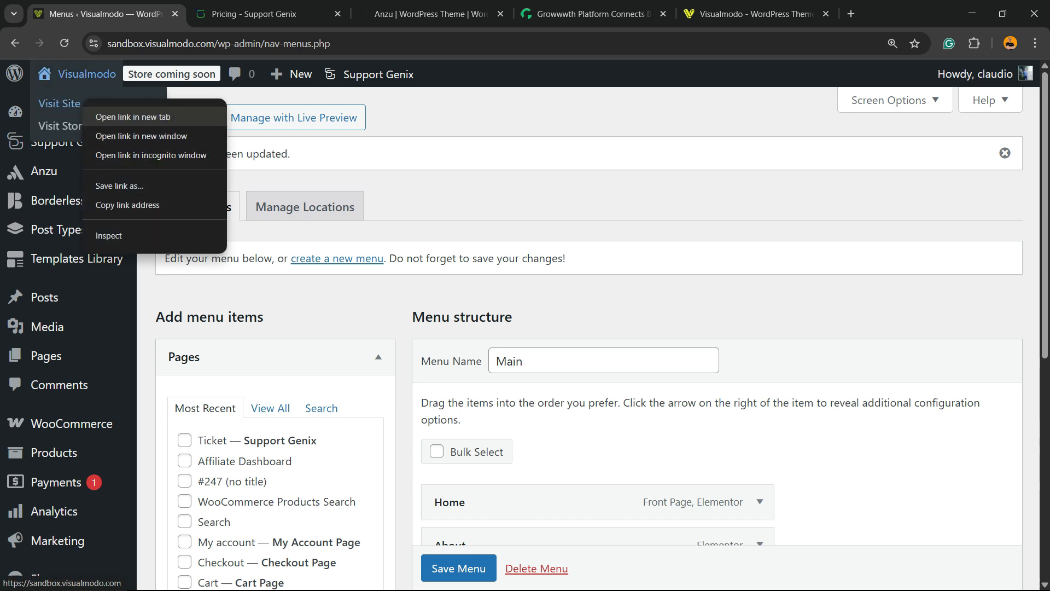
click(131, 117)
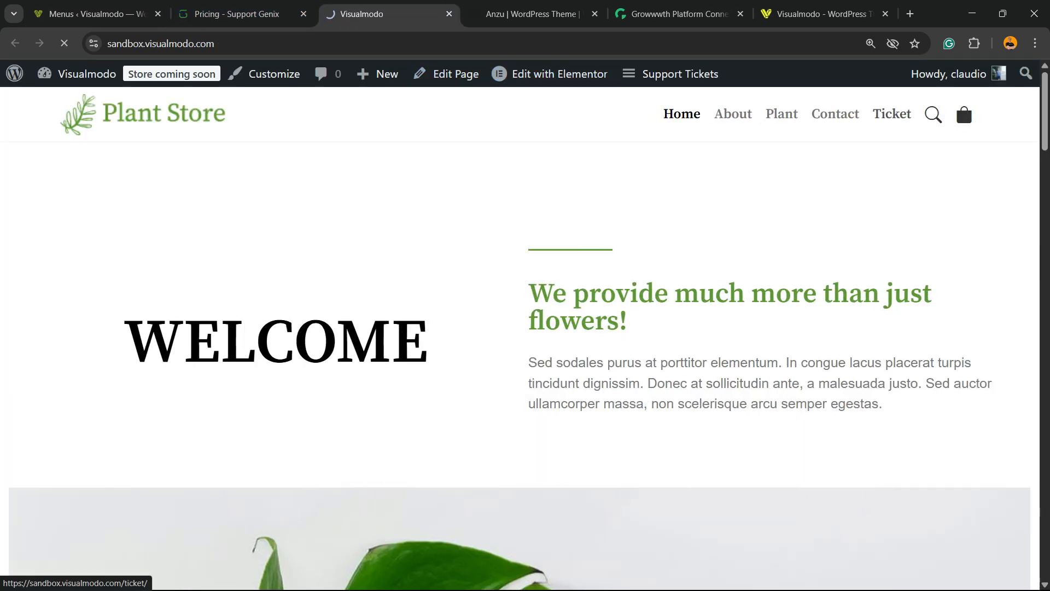
click(890, 113)
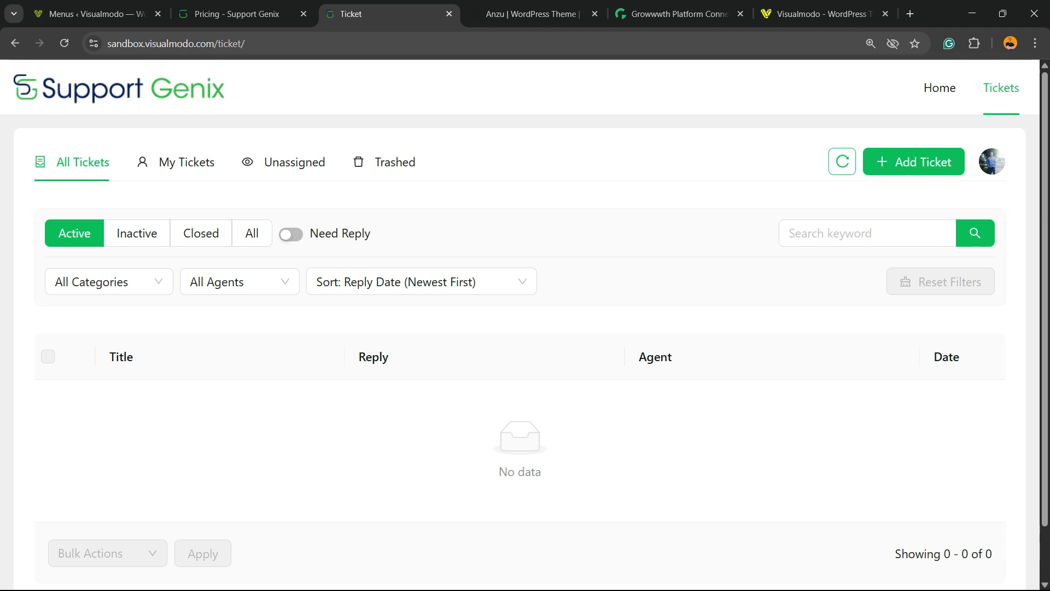
Start Add Ticket on the front-end tickets page, dismiss the Choose User dialog, and review the empty list.
click(177, 44)
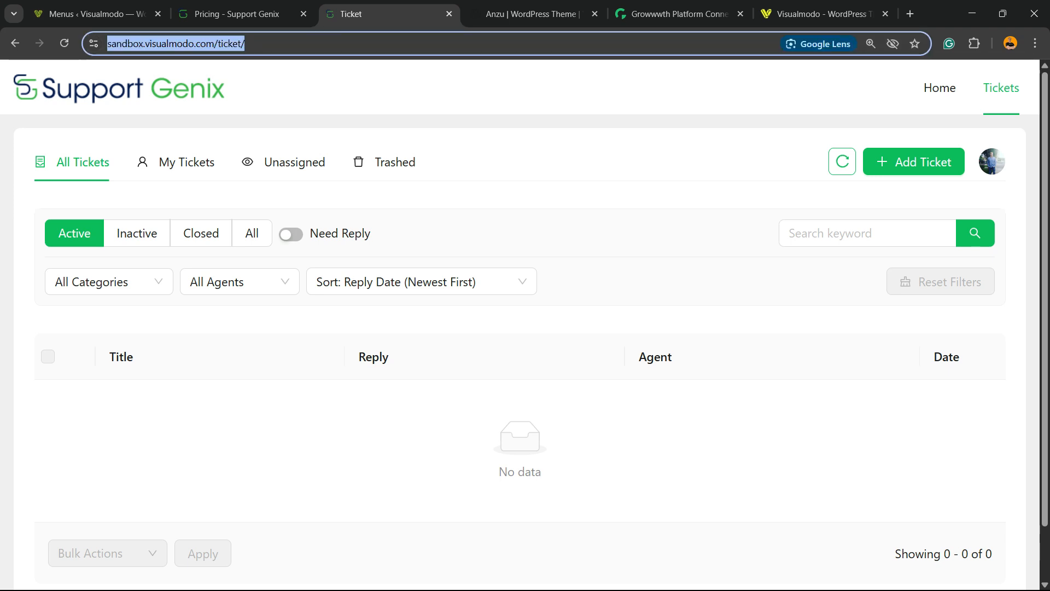
click(176, 44)
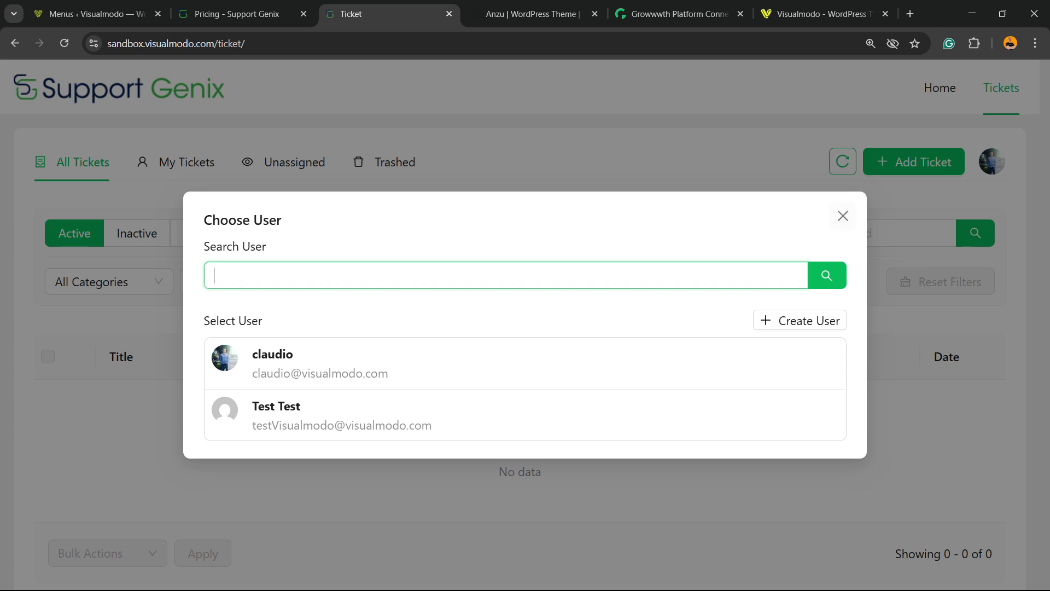
click(228, 13)
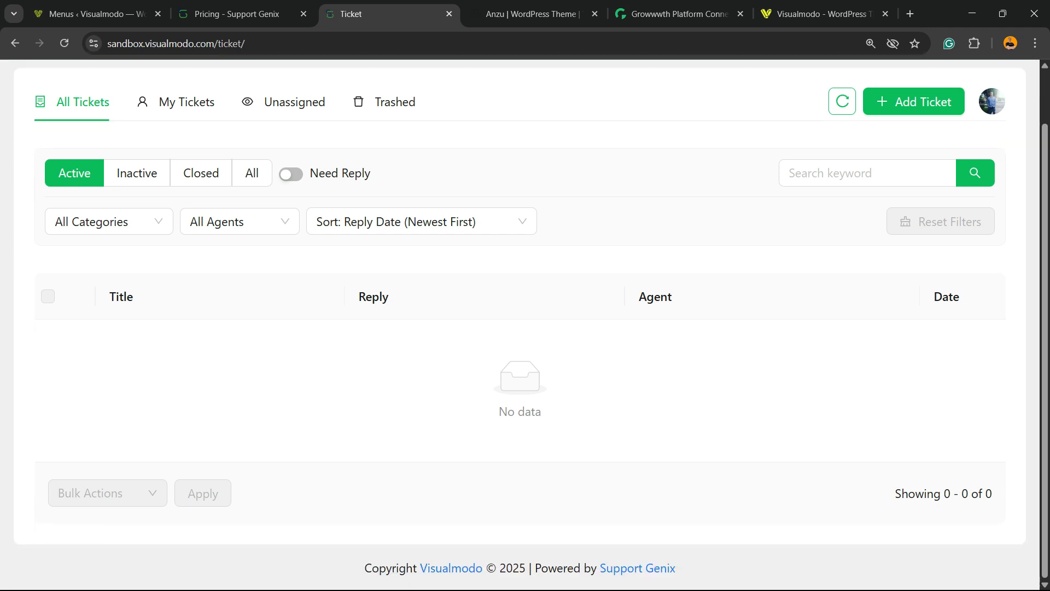
scroll(up, 3)
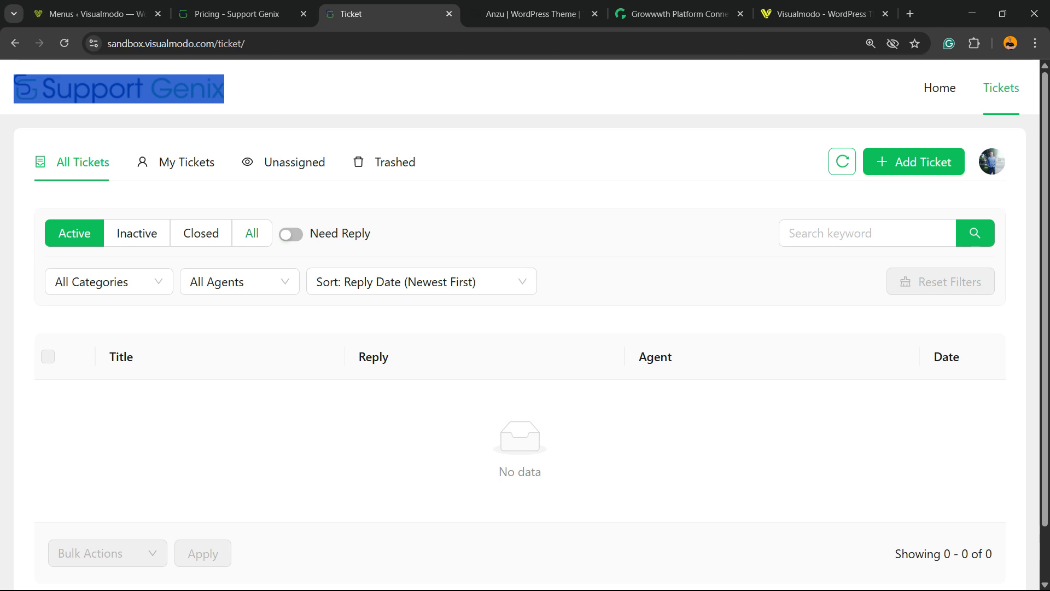
click(91, 13)
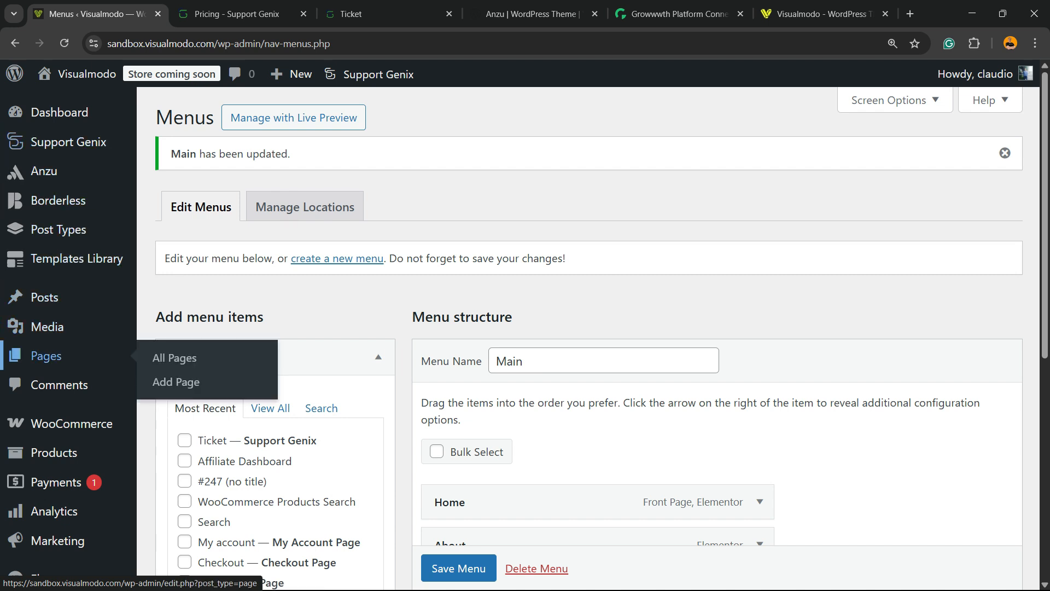
click(230, 13)
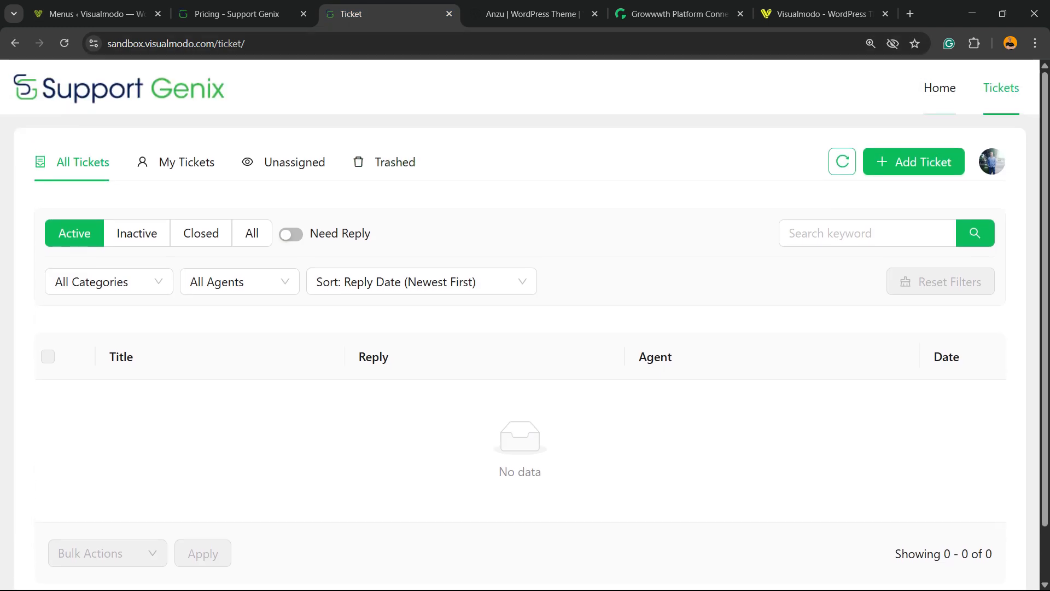
Log out of the ticket portal, view the guest Register form, then return to the Menus admin screen.
click(993, 161)
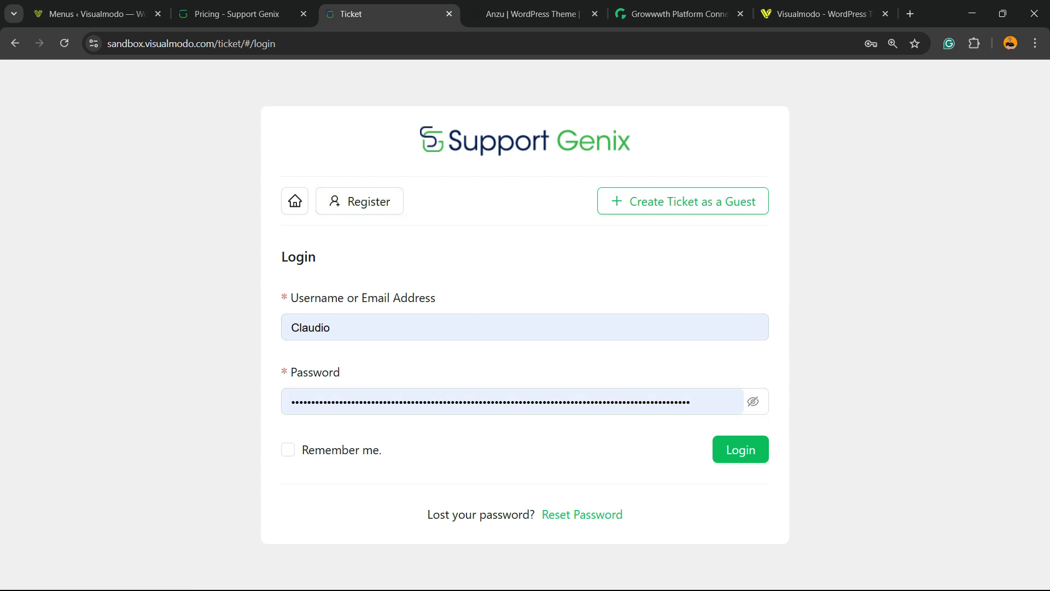
mouse_move(682, 201)
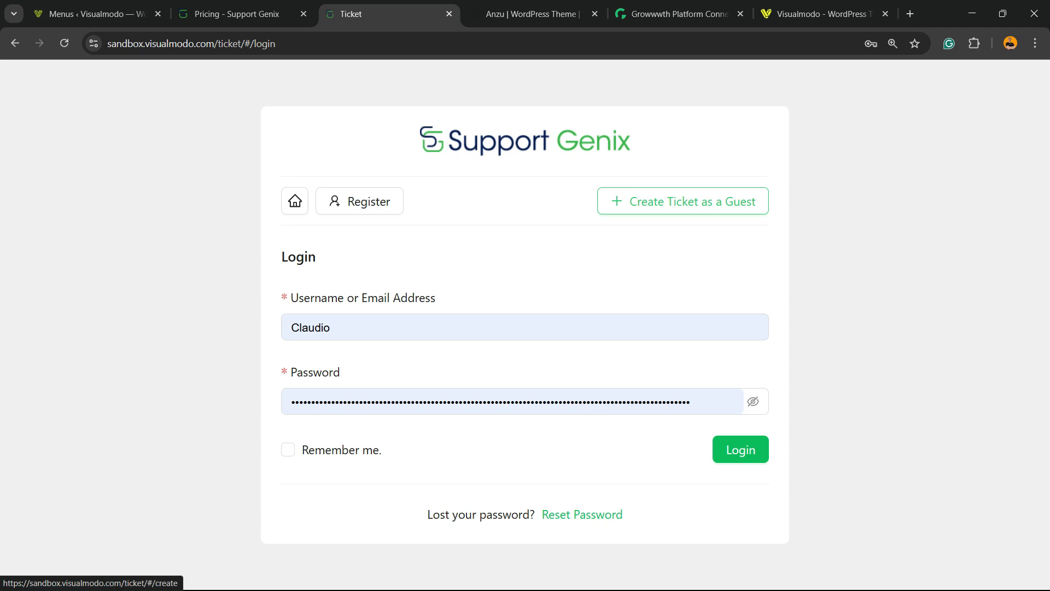
click(360, 201)
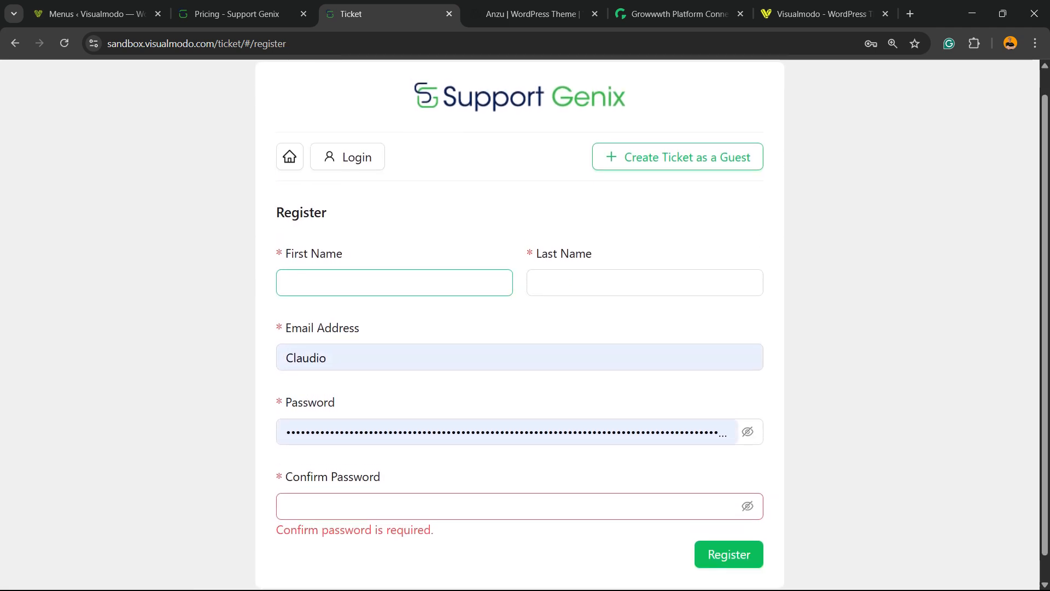
scroll(down, 3)
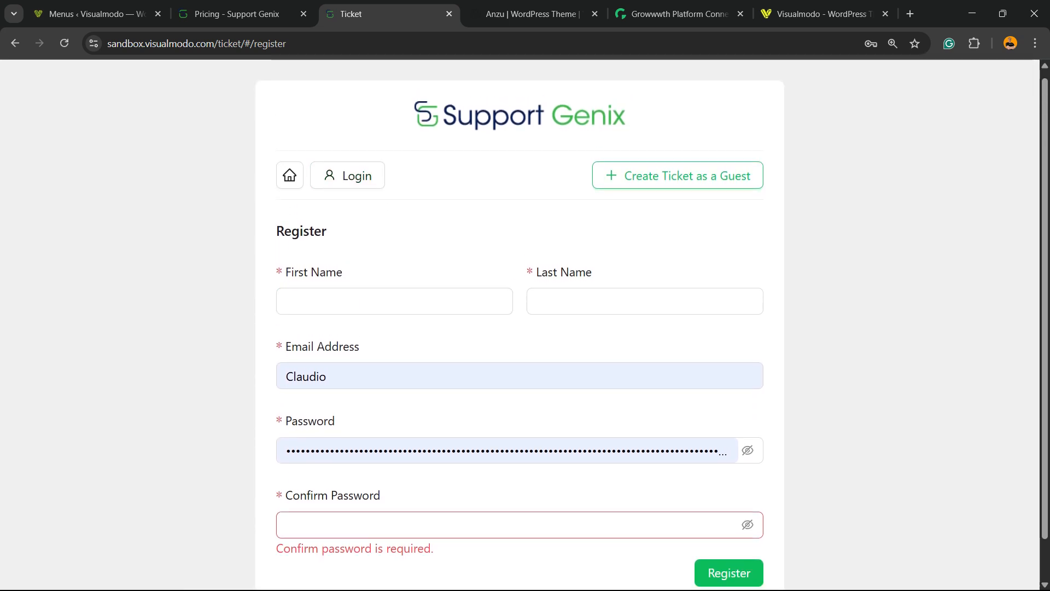
click(94, 14)
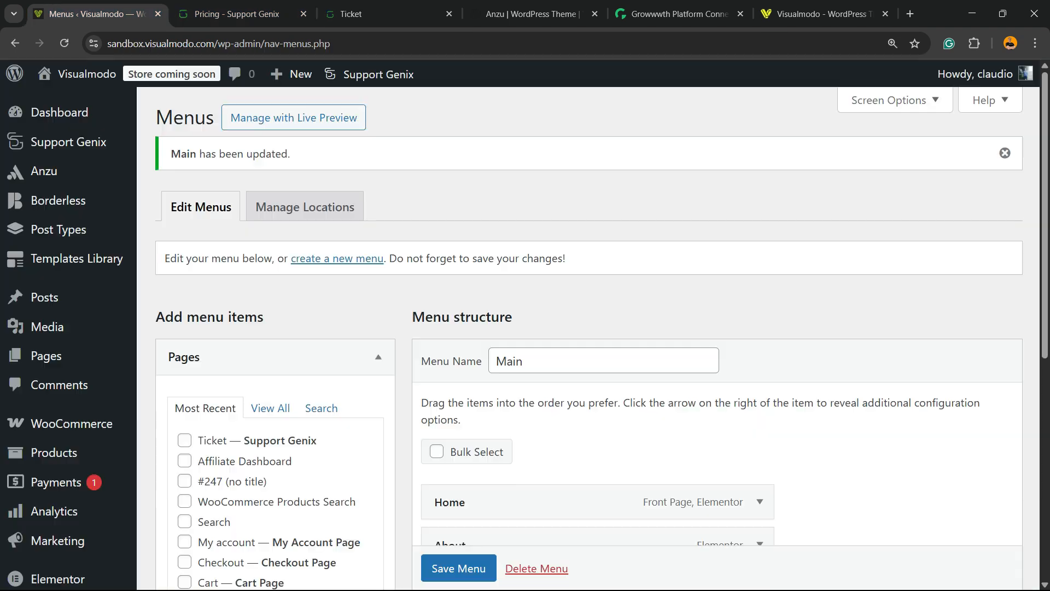
Review the Anzu theme page and the ticket registration tab, ending on the Visualmodo homepage.
click(529, 14)
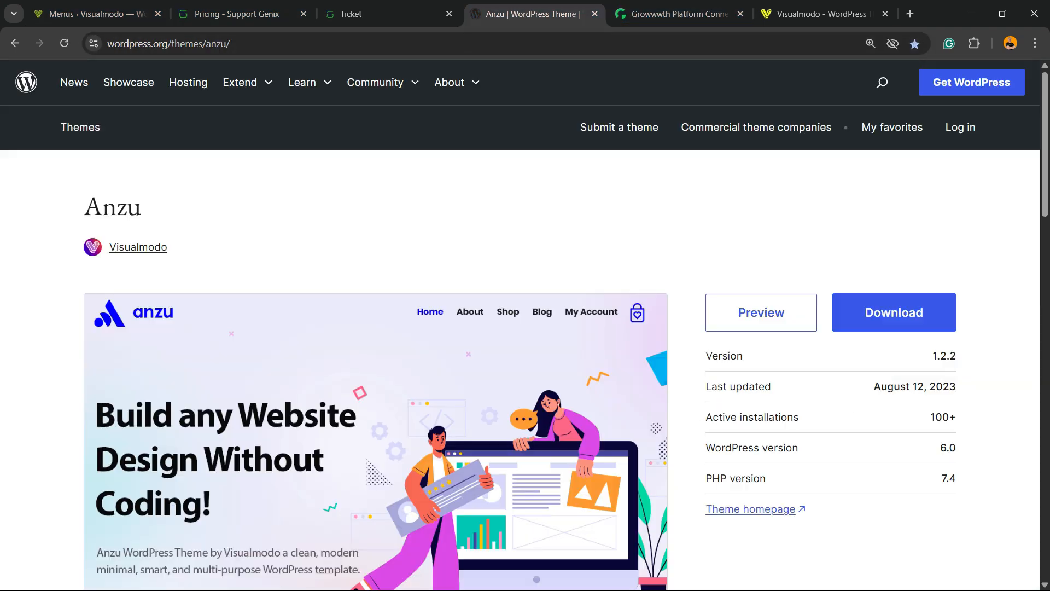
click(356, 14)
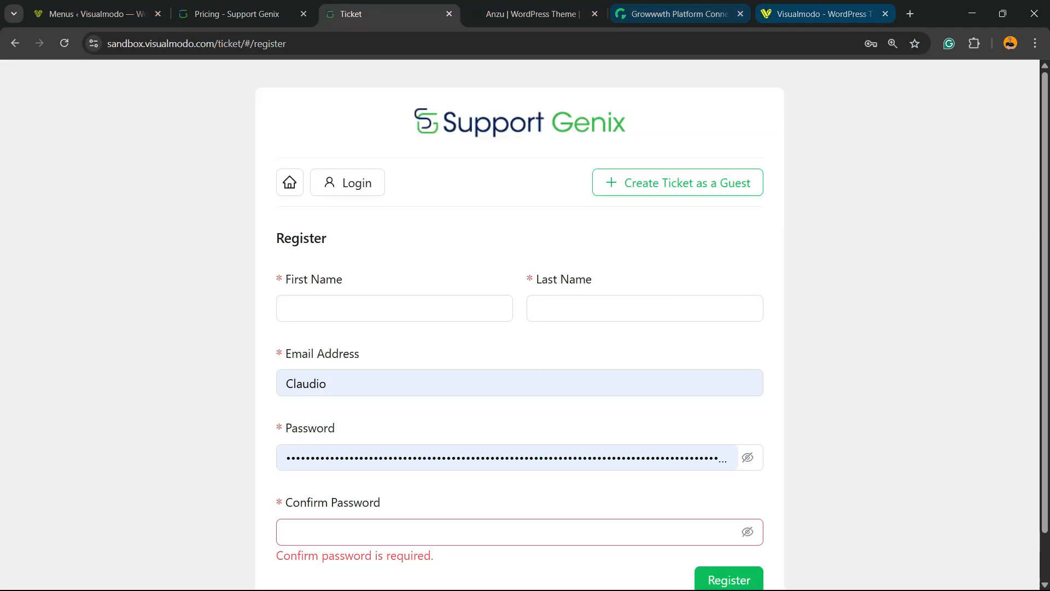
click(822, 13)
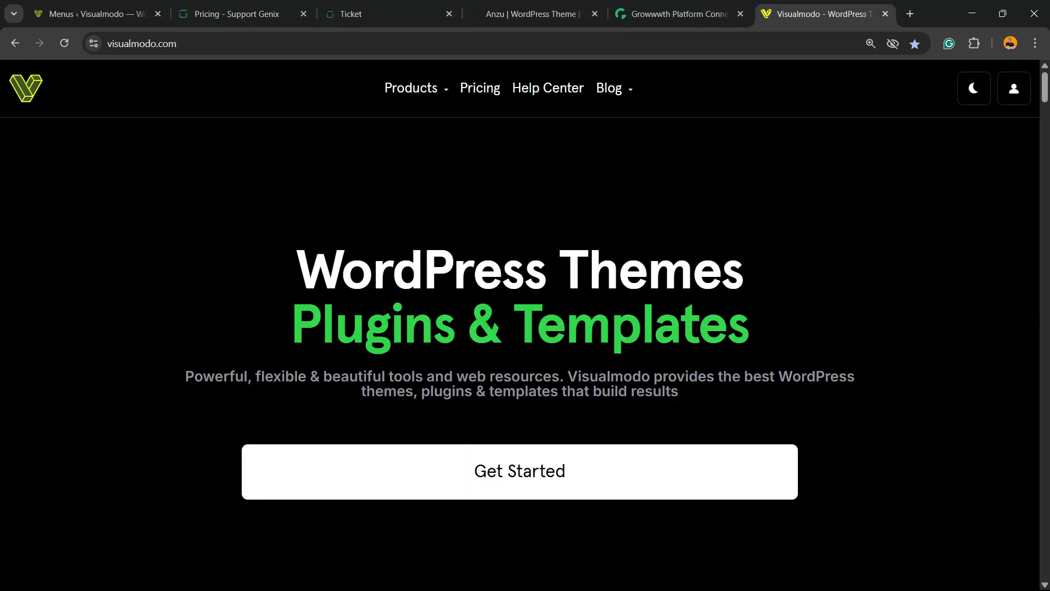